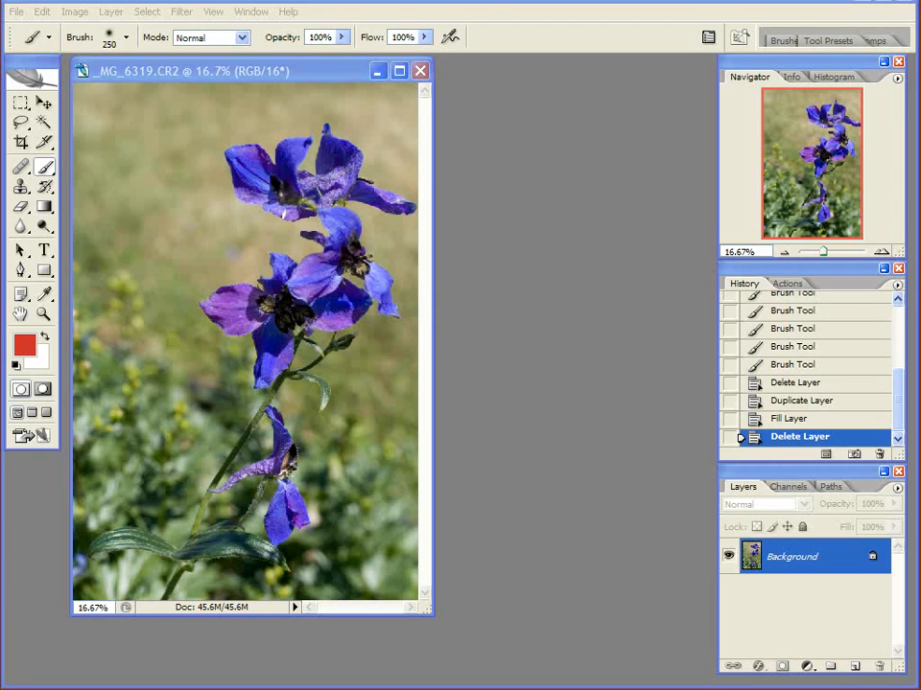
pyautogui.moveTo(337, 21)
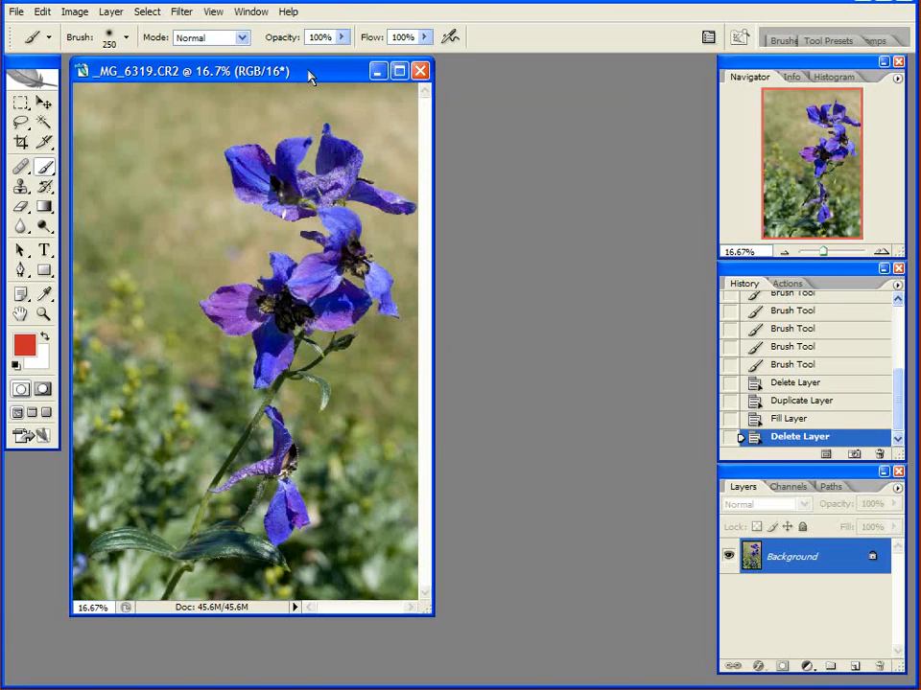
pyautogui.moveTo(510, 157)
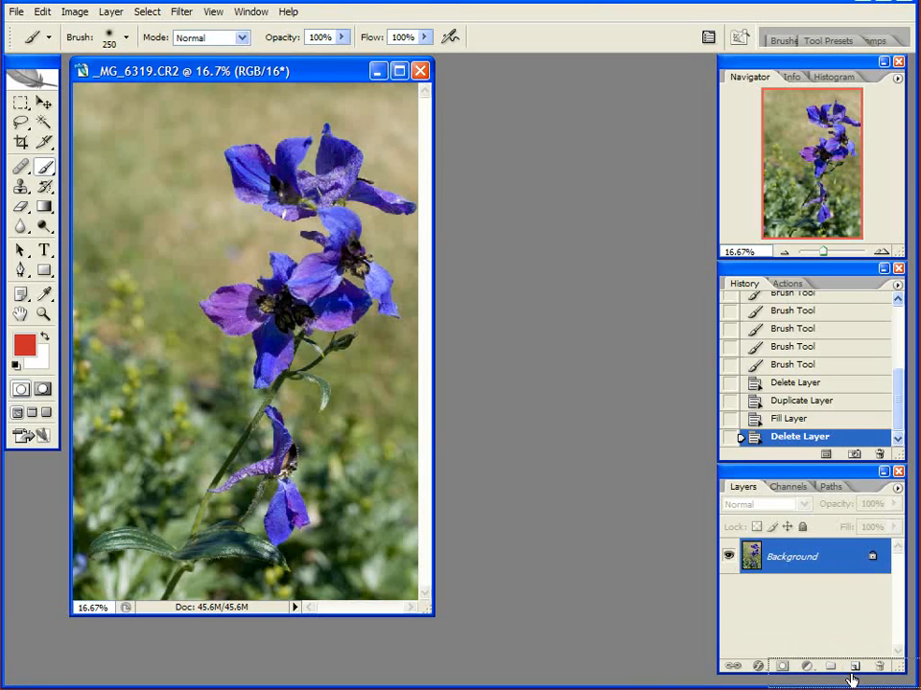
# Duplicate the Background layer and fill the copy with solid red.
pyautogui.click(859, 669)
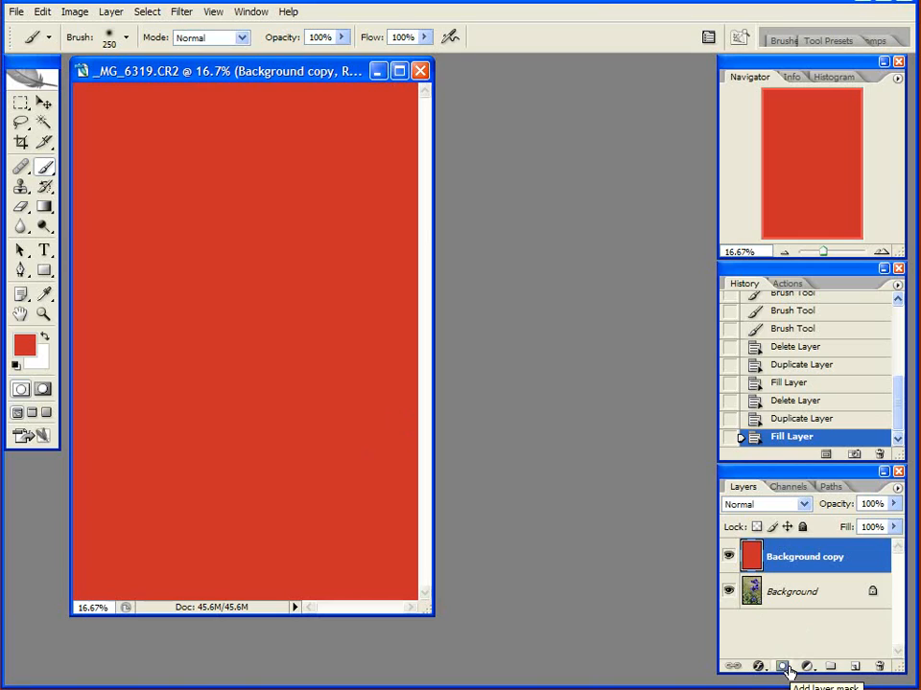
# Mask the red copy, brush black to reveal the flowers, then delete the test layer.
pyautogui.click(774, 668)
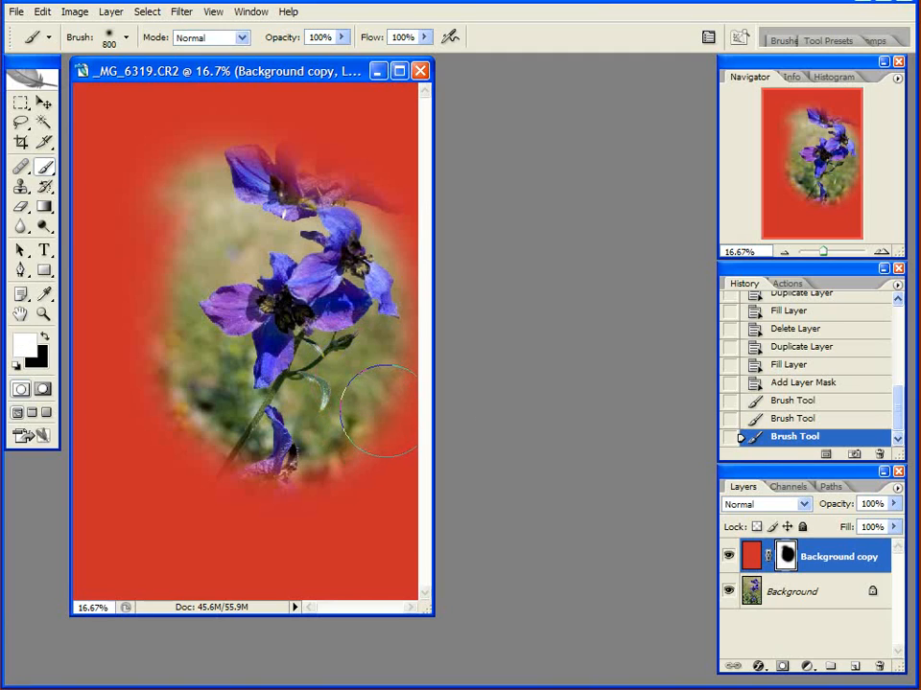
pyautogui.moveTo(383, 412); pyautogui.dragTo(326, 307)
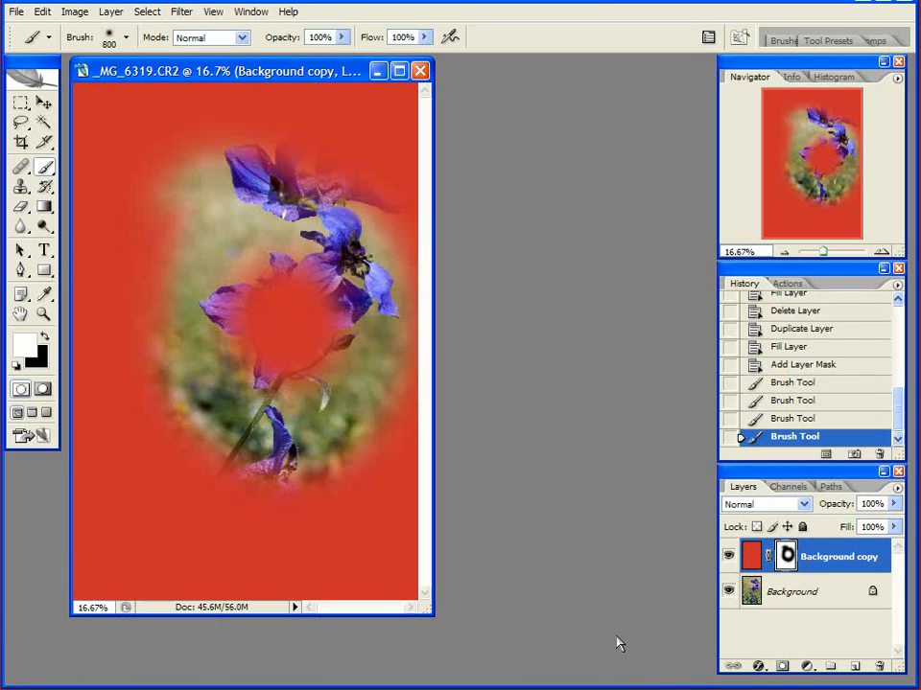
pyautogui.click(750, 556)
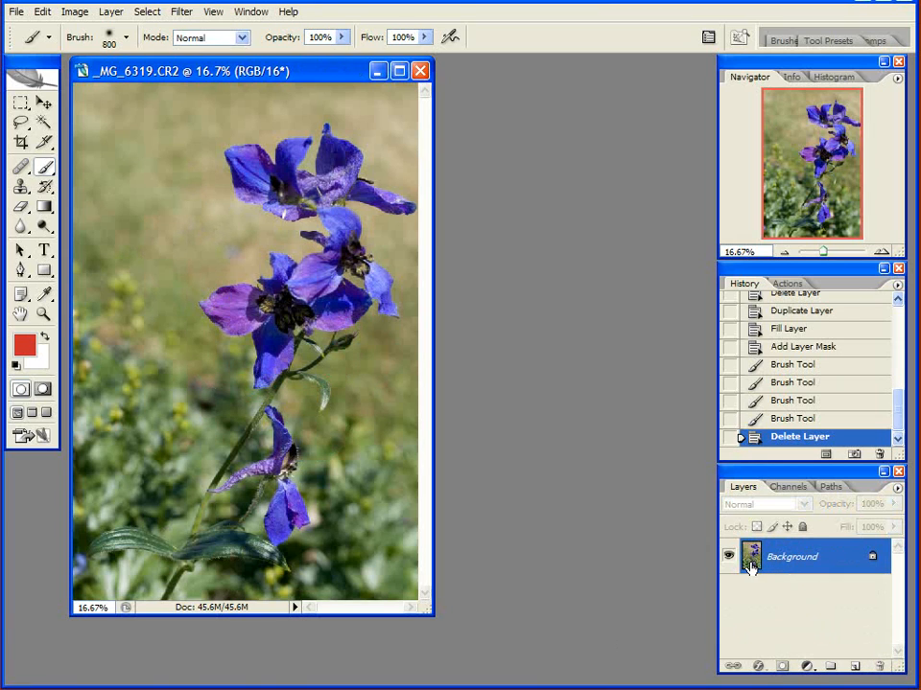
pyautogui.moveTo(874, 645)
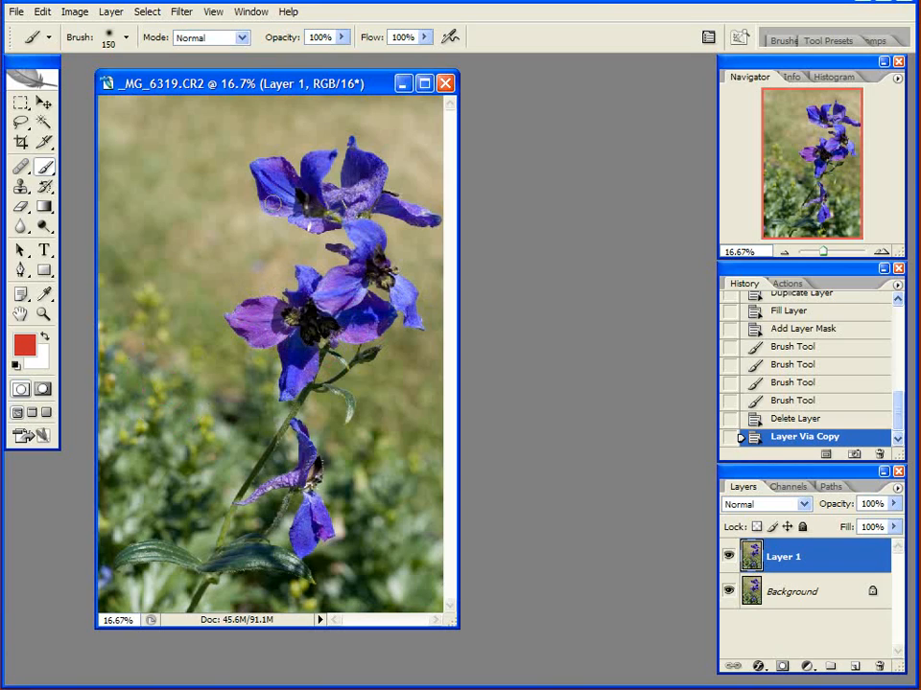
pyautogui.moveTo(172, 497)
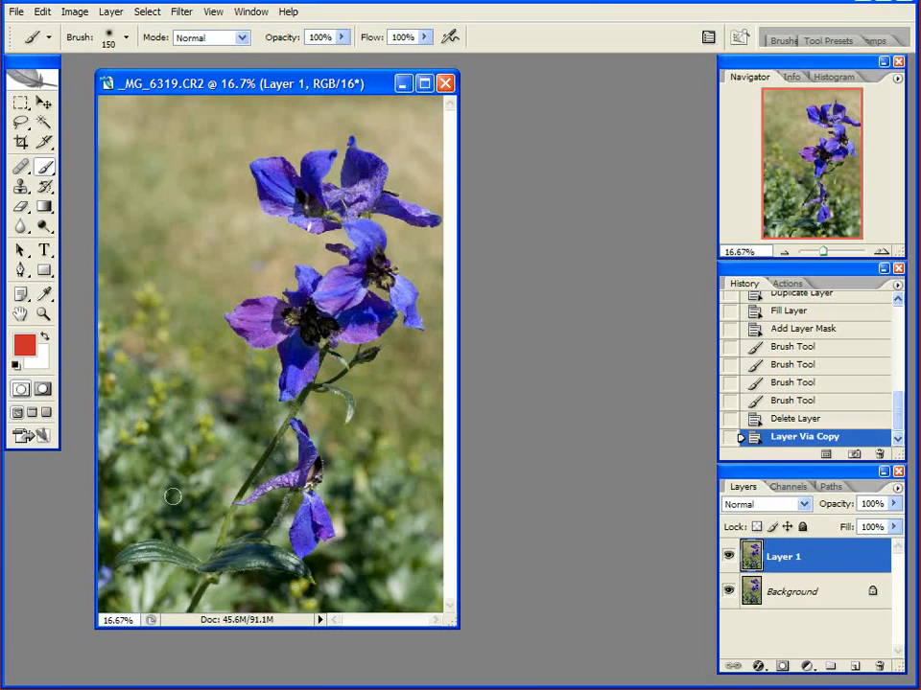
pyautogui.moveTo(158, 474)
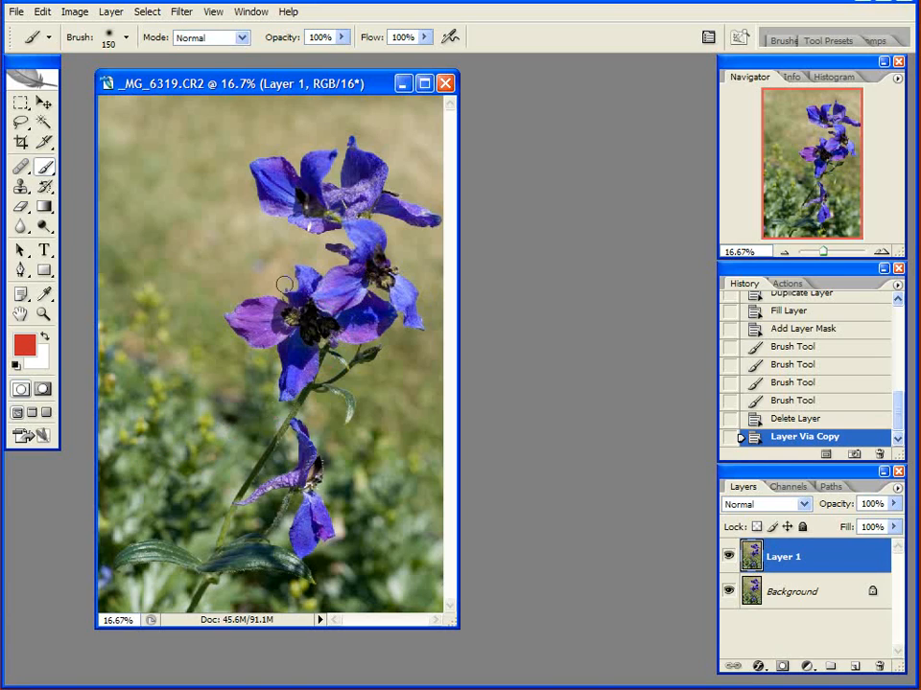
pyautogui.moveTo(560, 533)
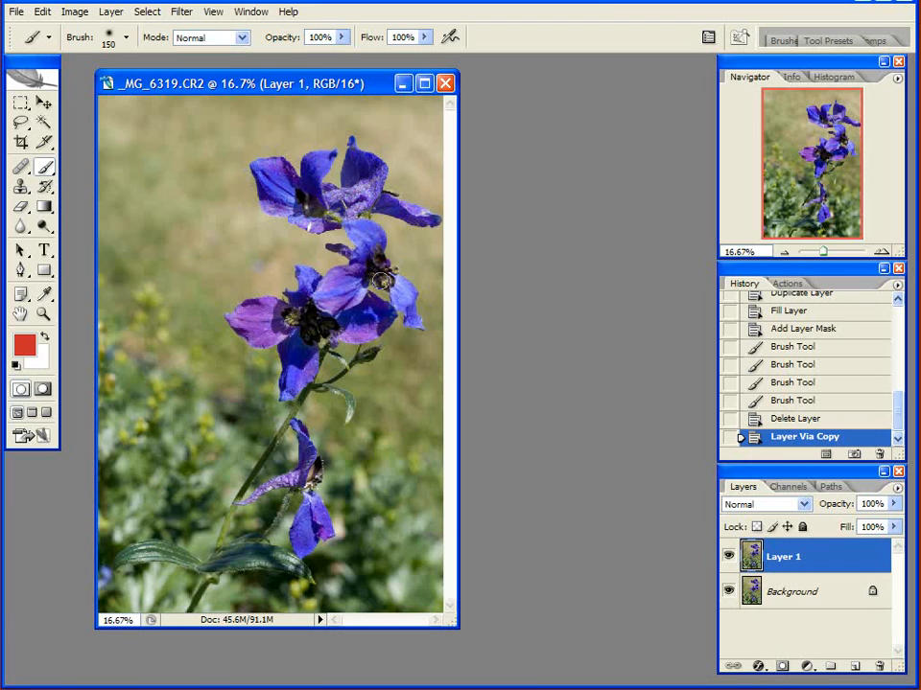
pyautogui.moveTo(194, 466)
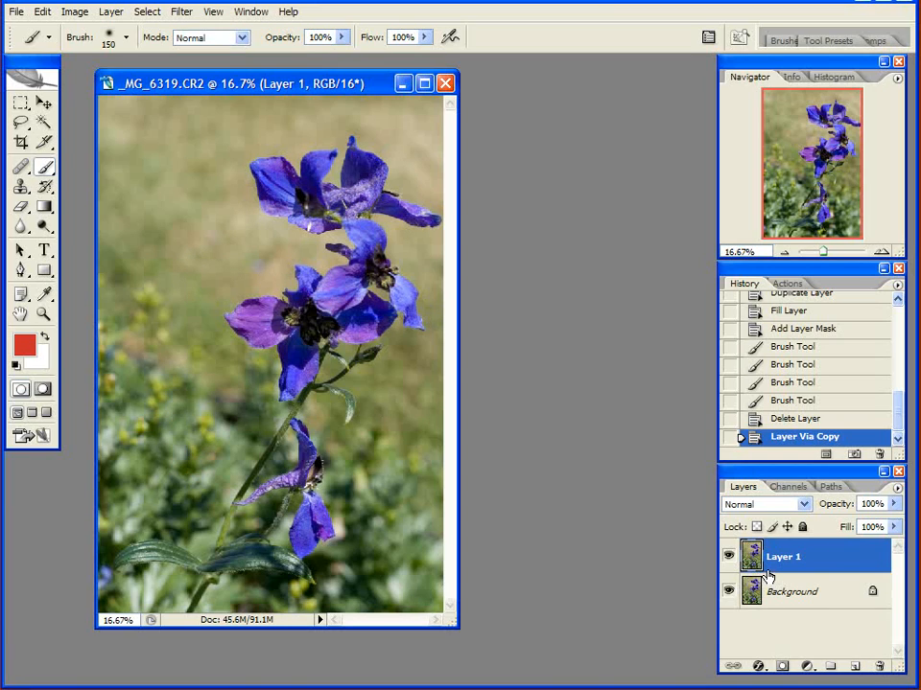
# Inspect the colour channels, return to Layers and go to Image > Adjustments for Layer 1.
pyautogui.click(786, 487)
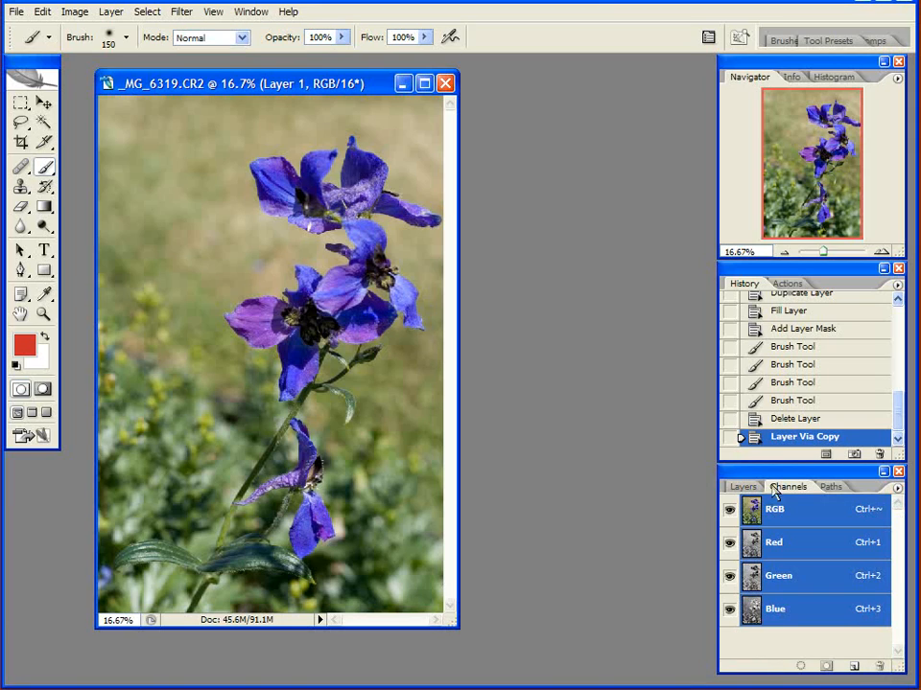
pyautogui.click(741, 487)
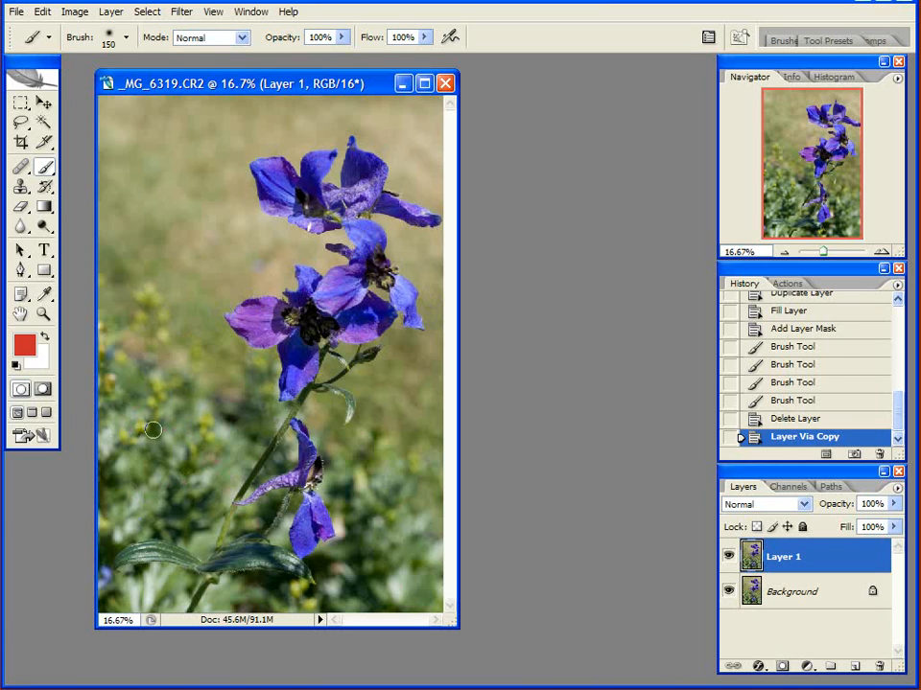
pyautogui.click(75, 12)
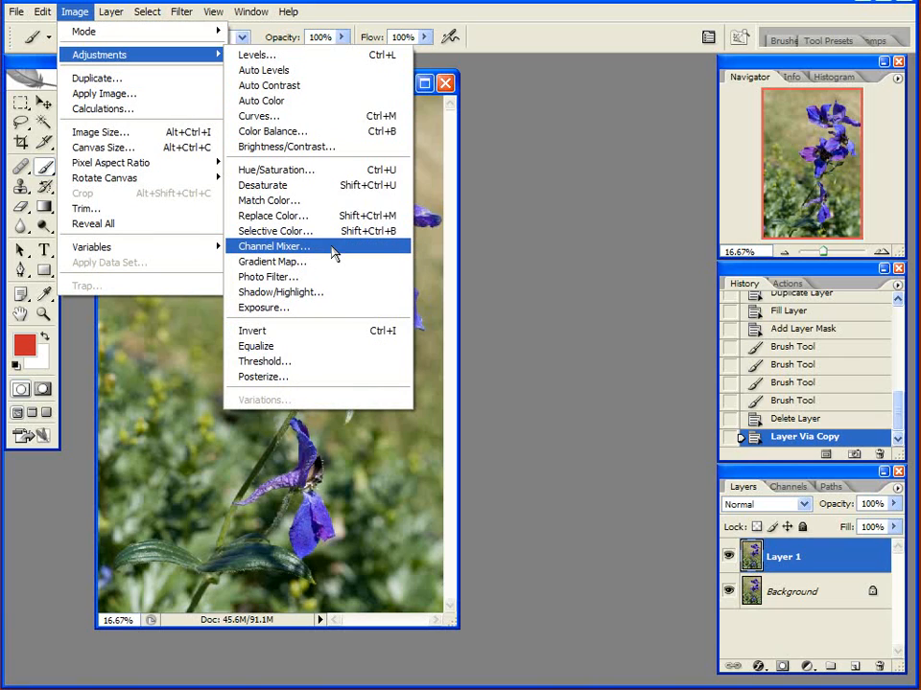
# Apply a monochrome Channel Mixer (Red +46, Green -200, Blue 154) isolating the flowers in white.
pyautogui.click(272, 246)
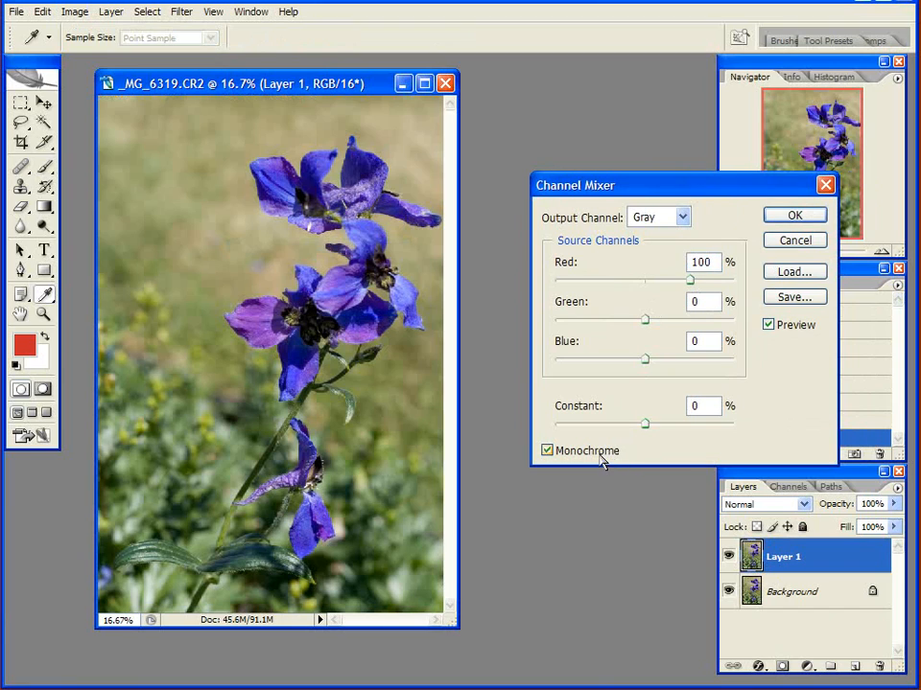
pyautogui.click(547, 451)
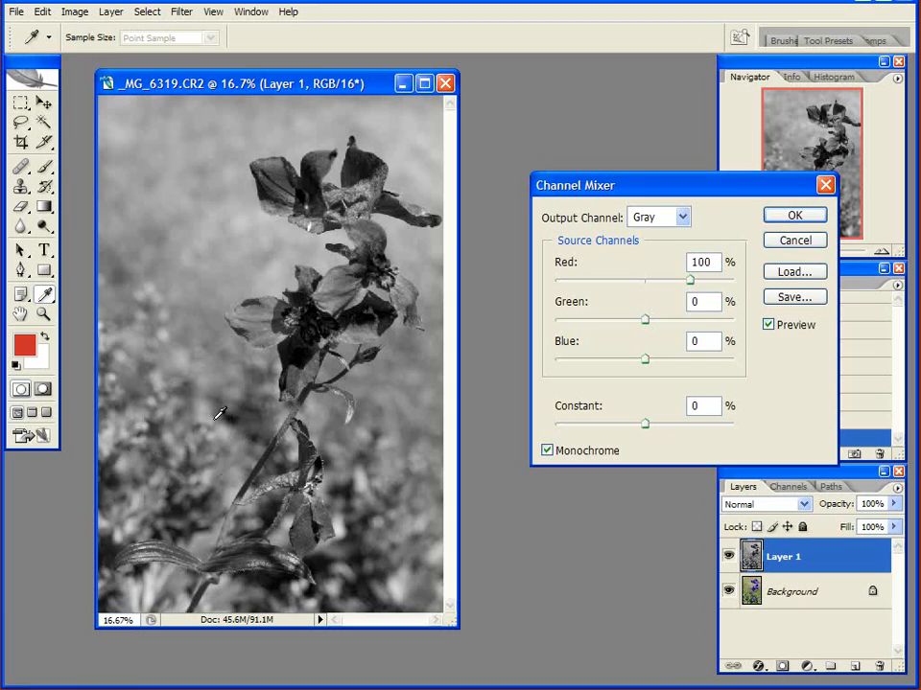
pyautogui.moveTo(269, 330)
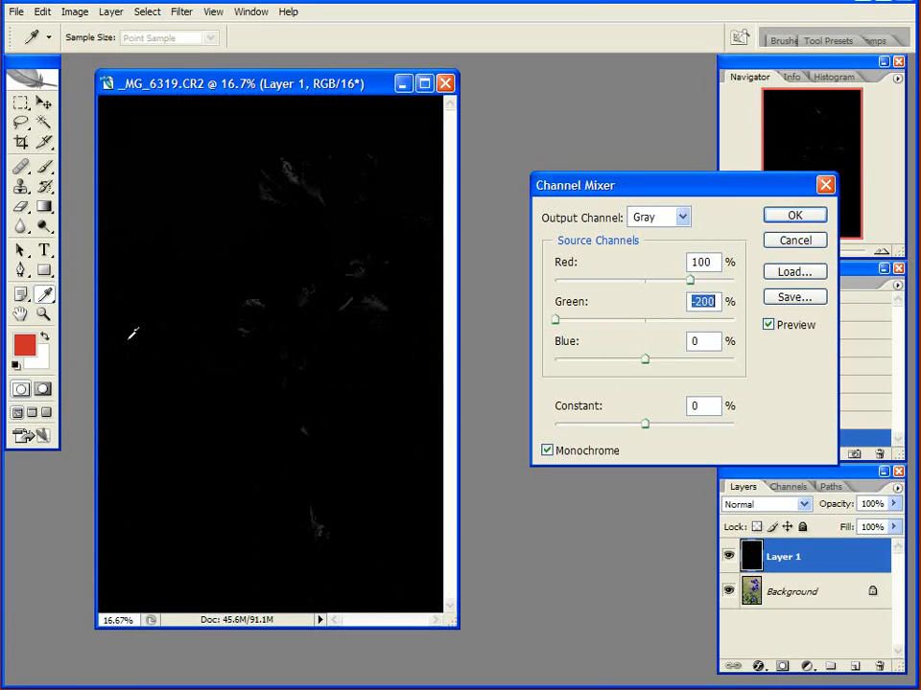
pyautogui.moveTo(645, 361); pyautogui.dragTo(657, 362)
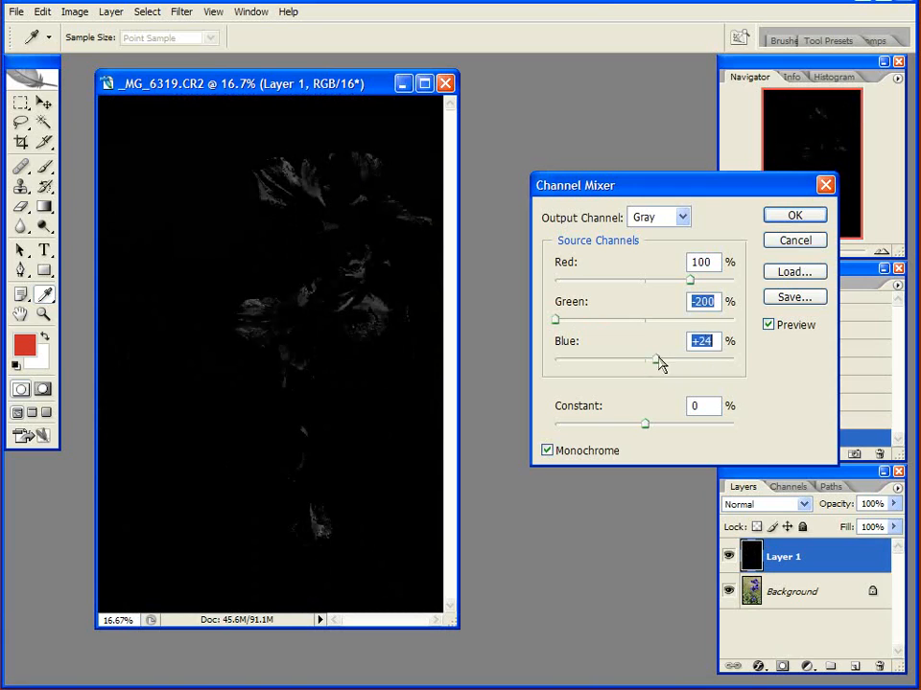
pyautogui.moveTo(660, 362); pyautogui.dragTo(711, 363)
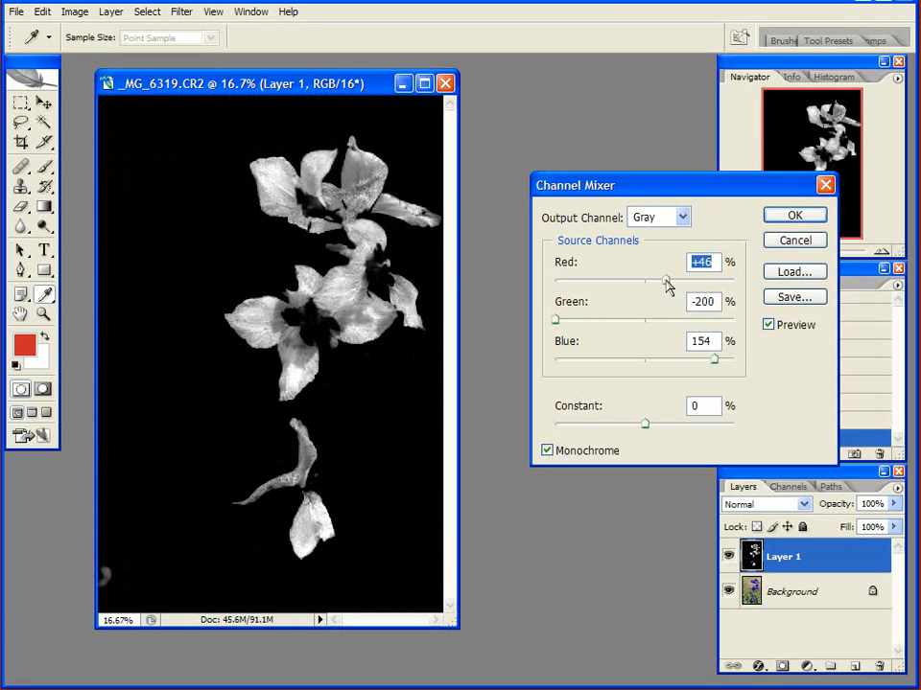
pyautogui.moveTo(732, 364)
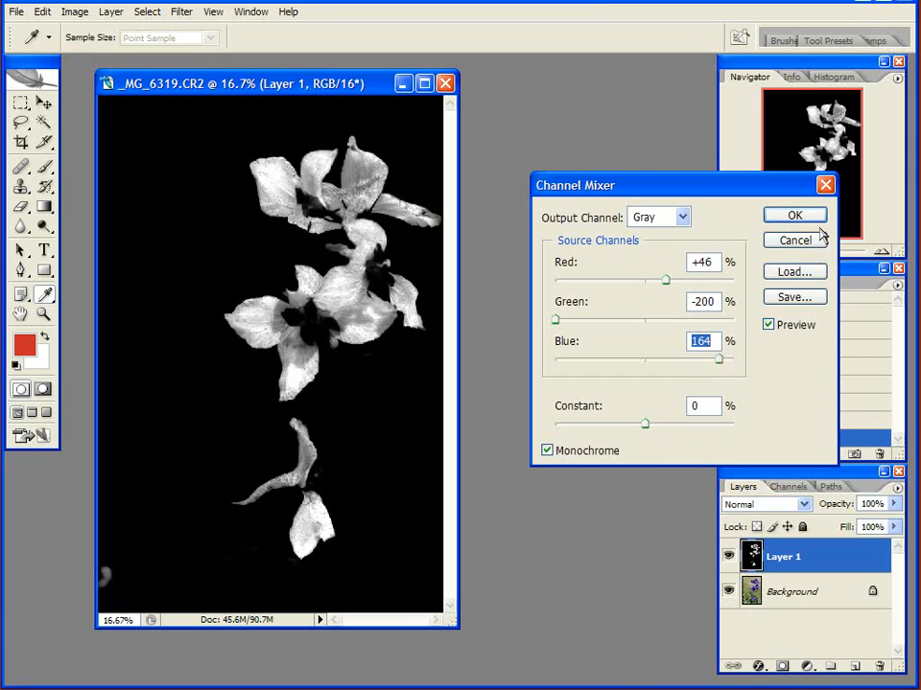
pyautogui.click(794, 215)
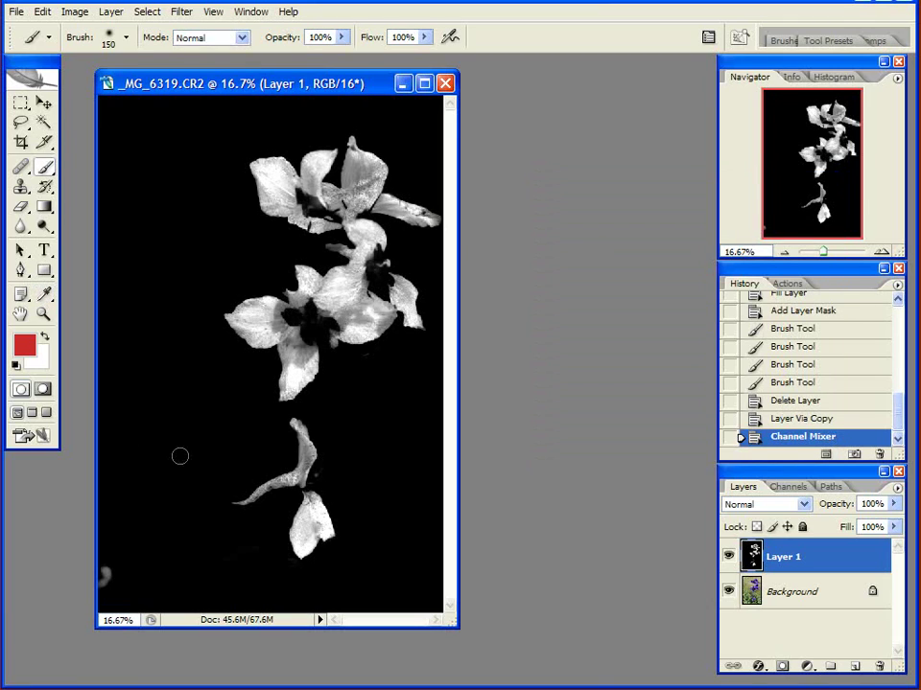
pyautogui.moveTo(115, 508)
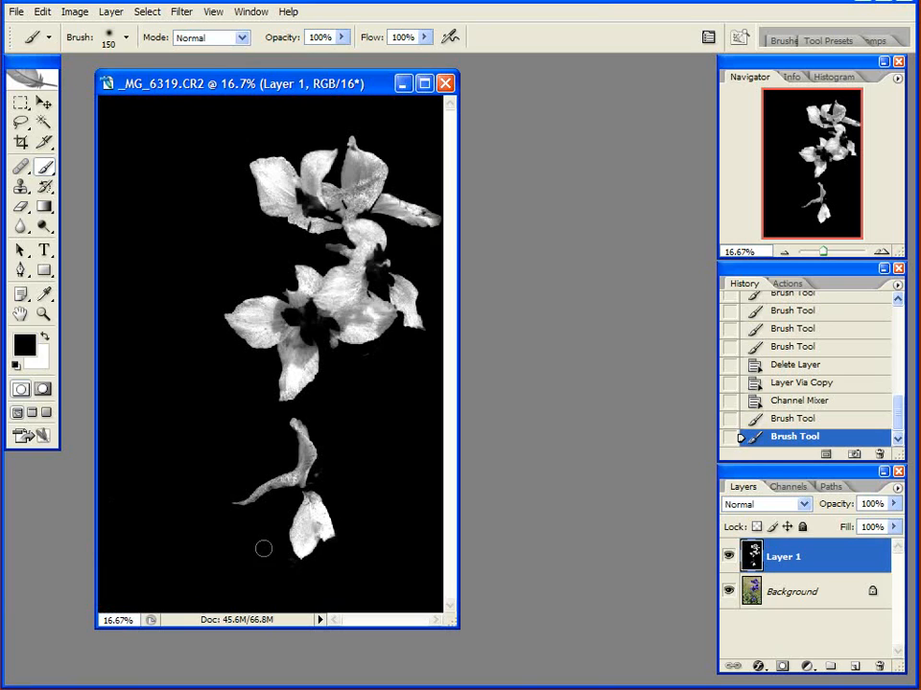
pyautogui.moveTo(451, 250)
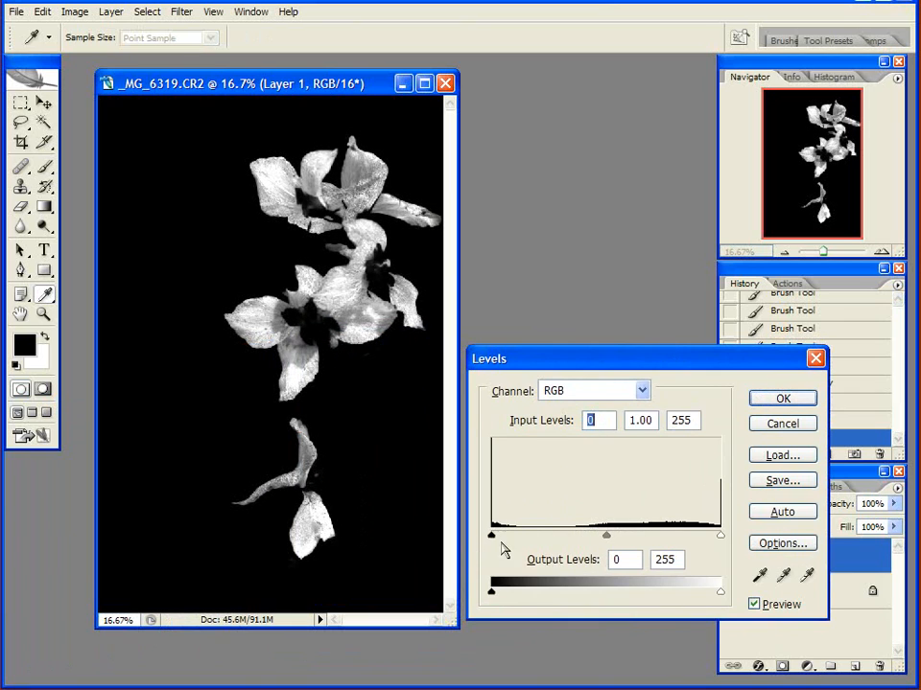
# Apply Levels with white input 175 and lighter midtones so the flowers go near-solid white.
pyautogui.moveTo(719, 533); pyautogui.dragTo(545, 533)
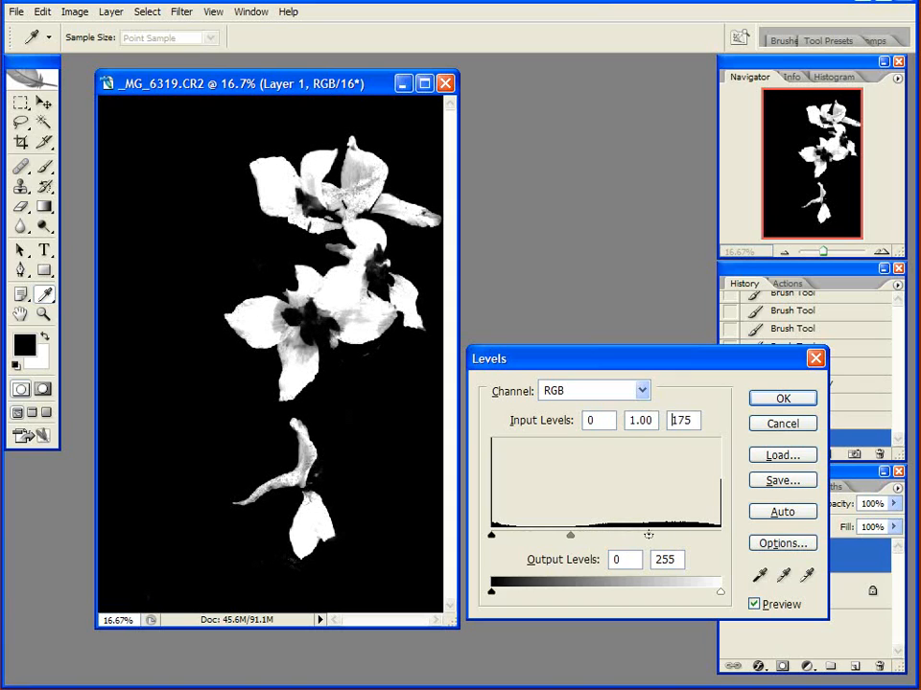
pyautogui.moveTo(568, 533); pyautogui.dragTo(521, 533)
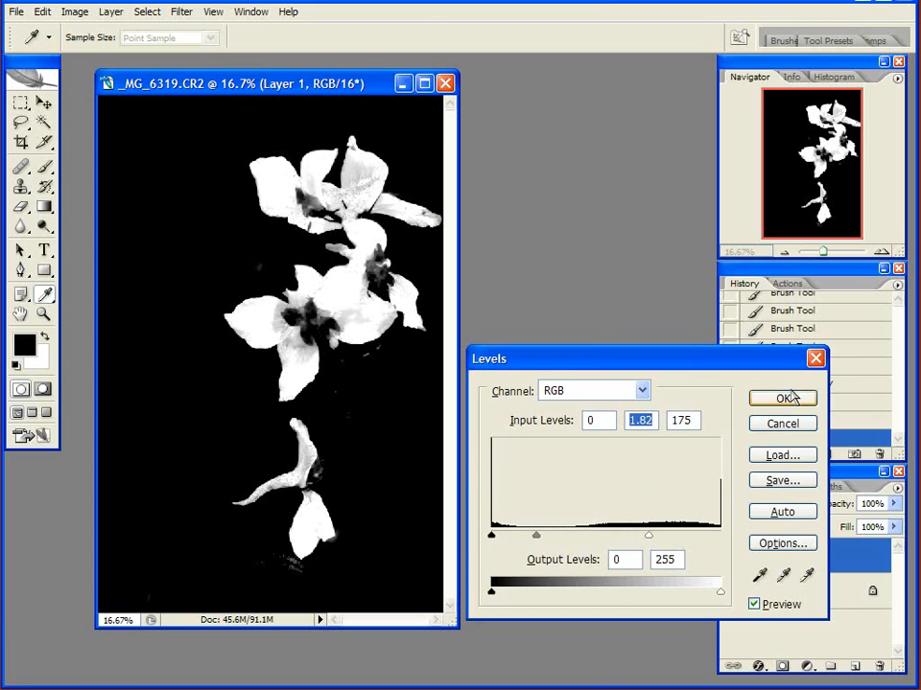
pyautogui.click(783, 398)
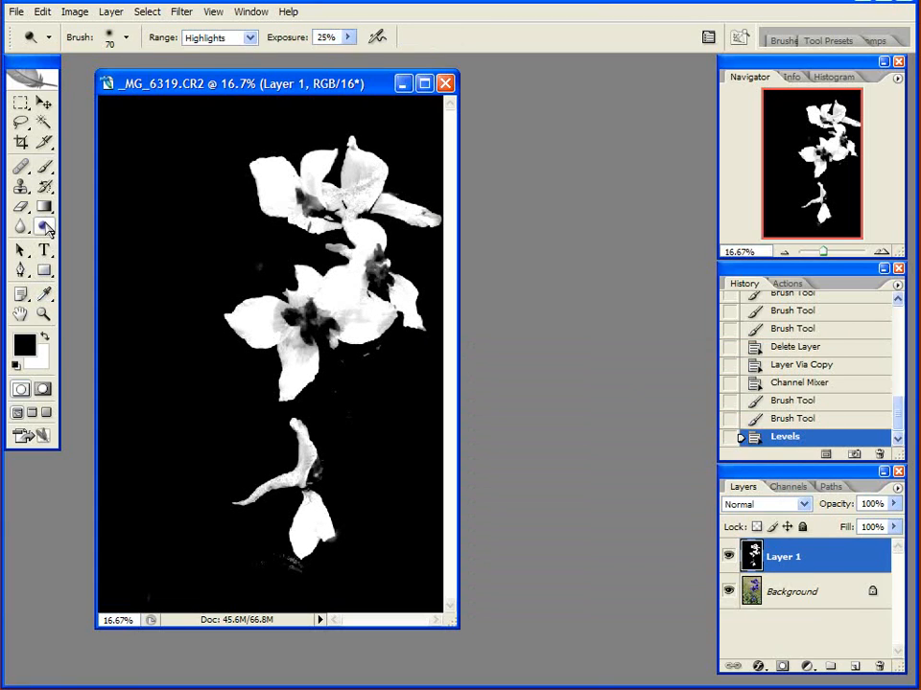
# Dodge grey patches inside the flowers to white, then switch to Burn for the background.
pyautogui.click(46, 226)
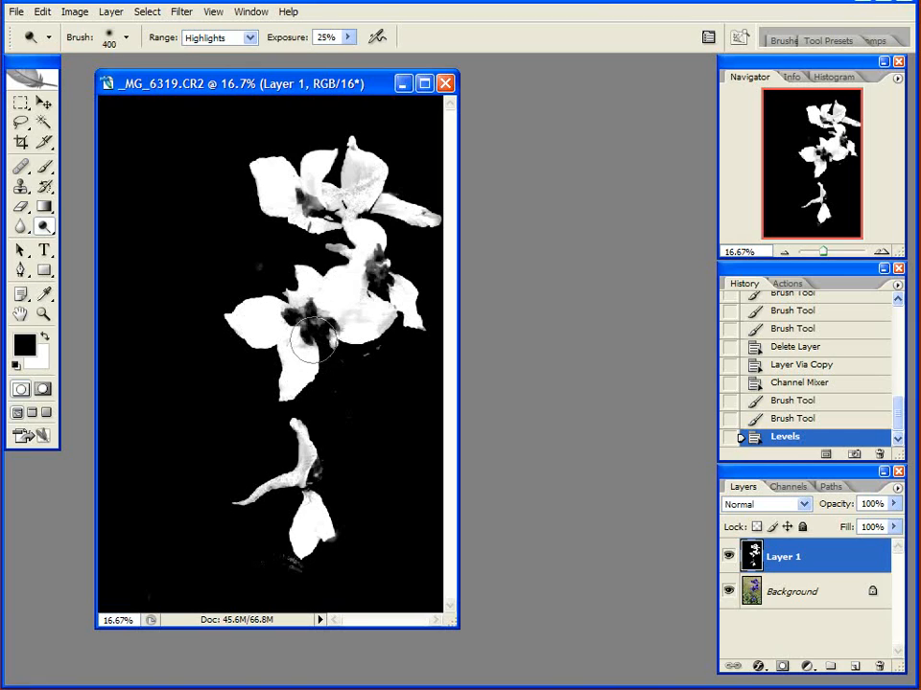
pyautogui.moveTo(316, 342); pyautogui.dragTo(360, 207)
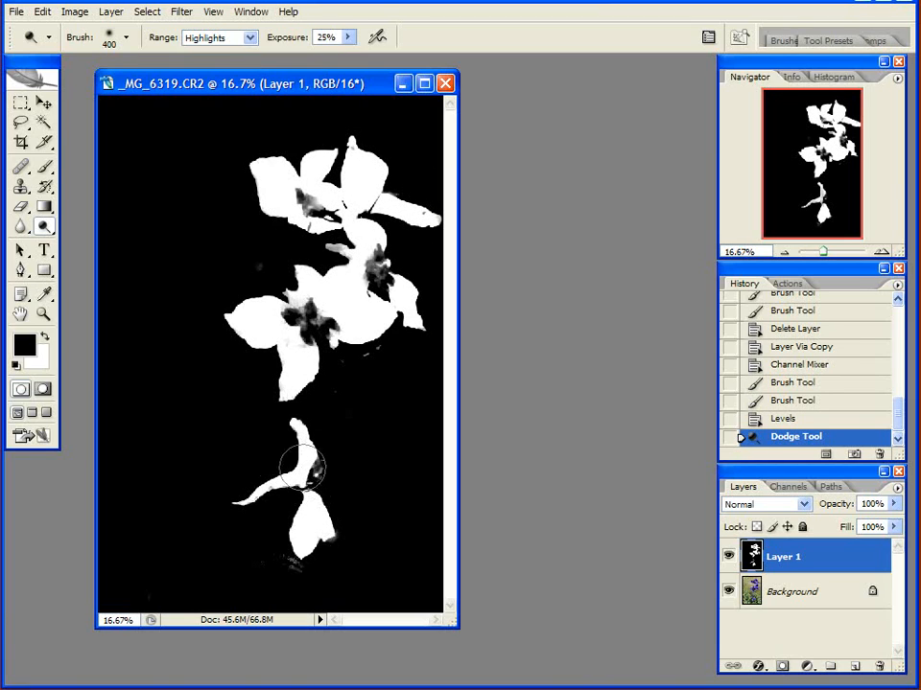
pyautogui.click(42, 226)
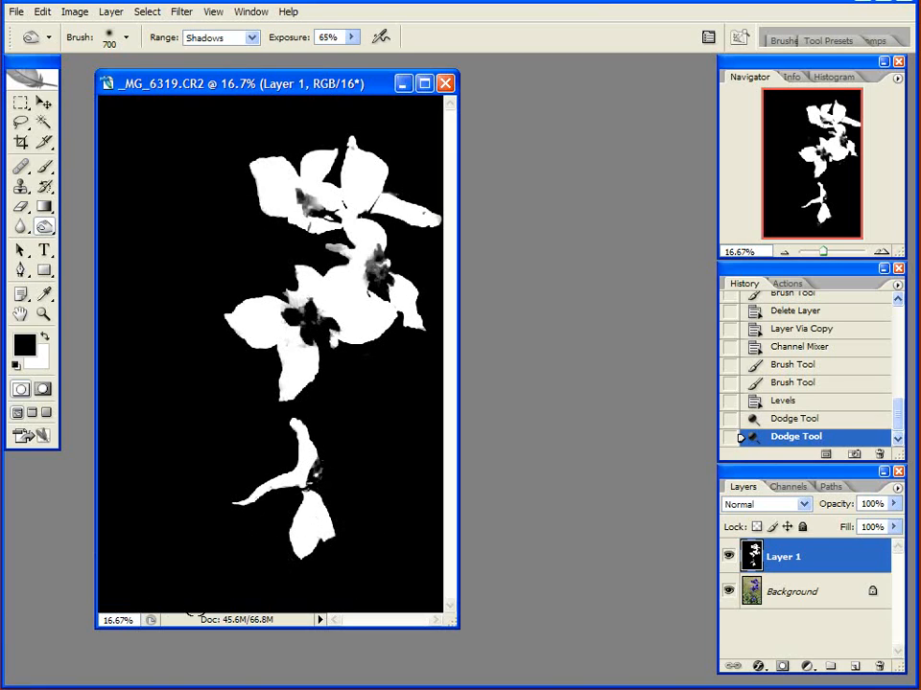
pyautogui.moveTo(418, 288)
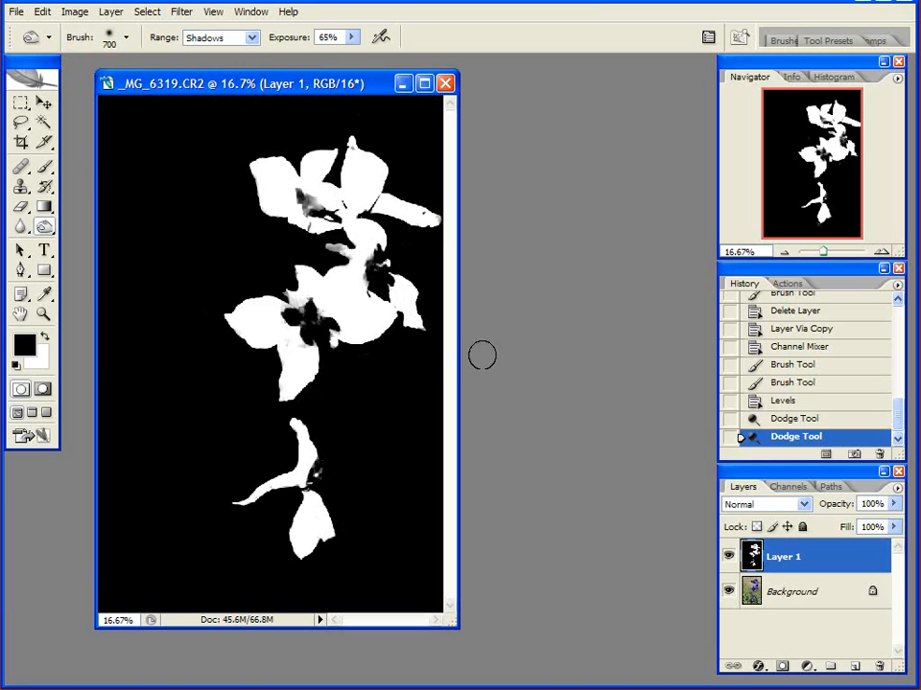
pyautogui.click(227, 470)
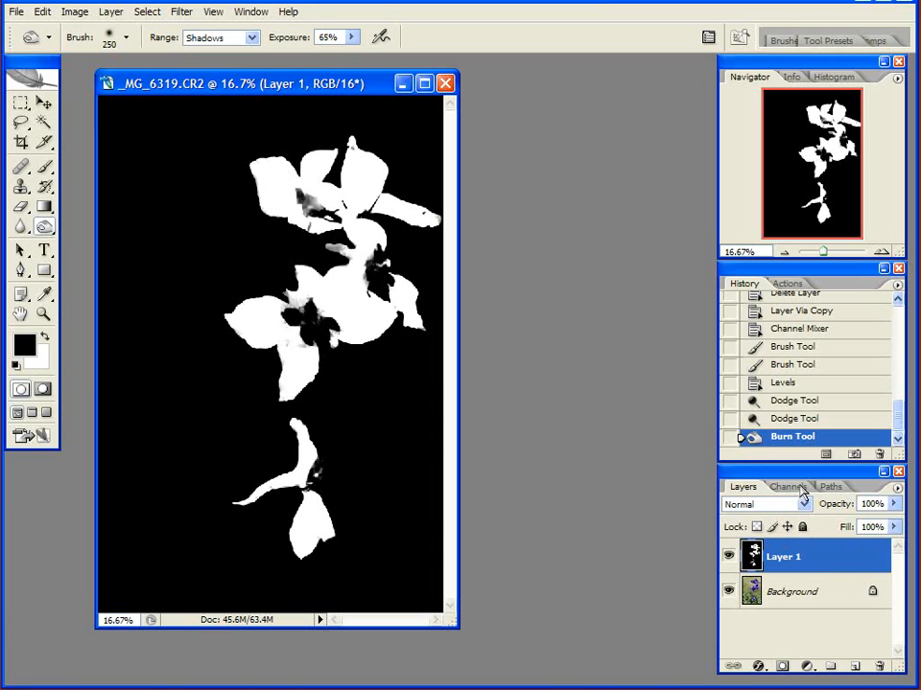
# View the Green channel, load its bright areas as a selection, and return to Layers.
pyautogui.click(792, 488)
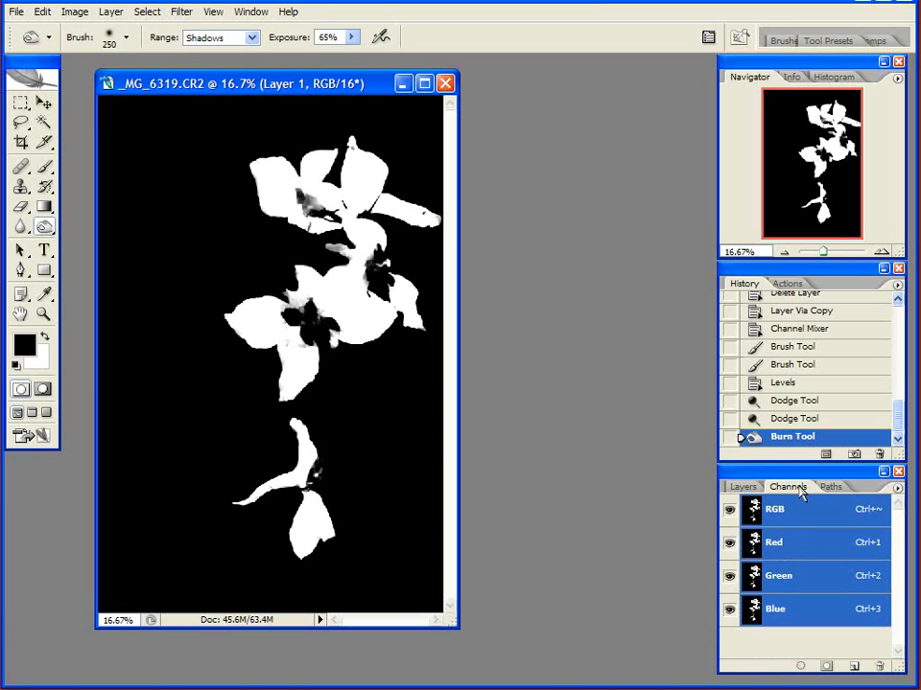
pyautogui.click(778, 576)
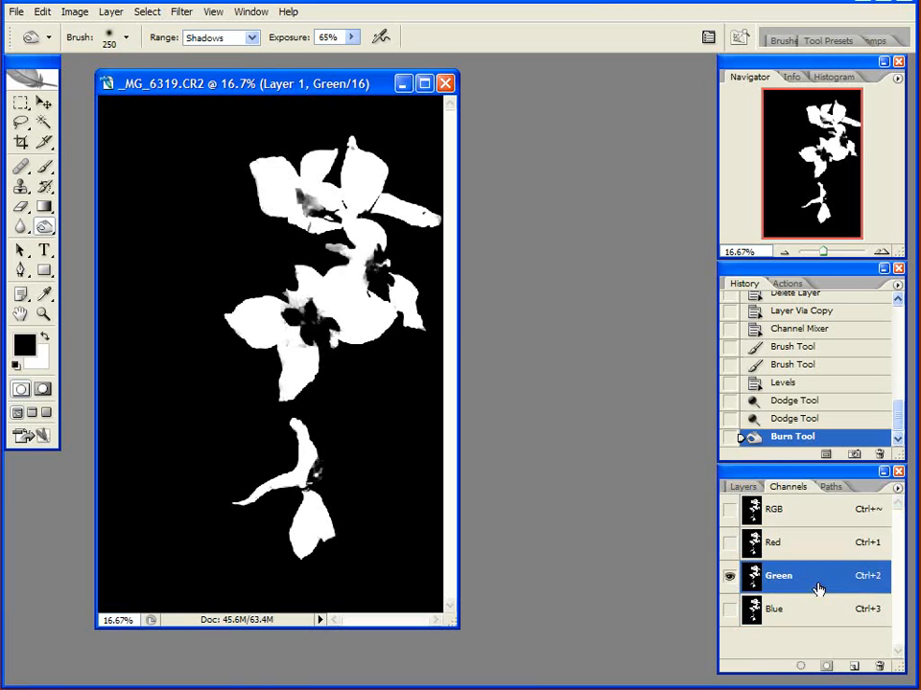
pyautogui.click(775, 510)
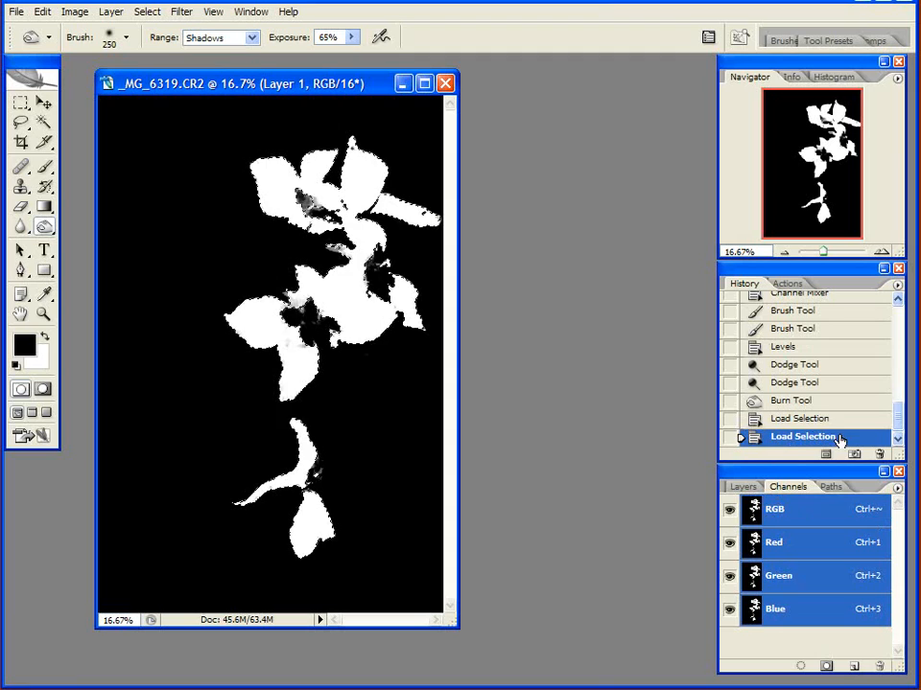
pyautogui.click(738, 487)
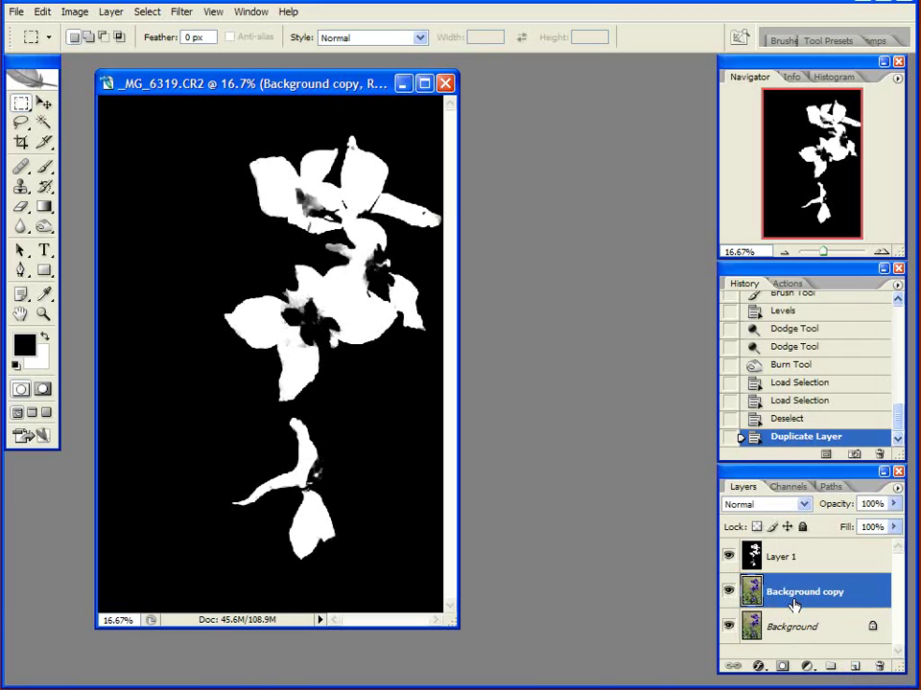
# Load Layer 1's RGB mask as a selection, hide it and select the Background copy layer.
pyautogui.click(782, 556)
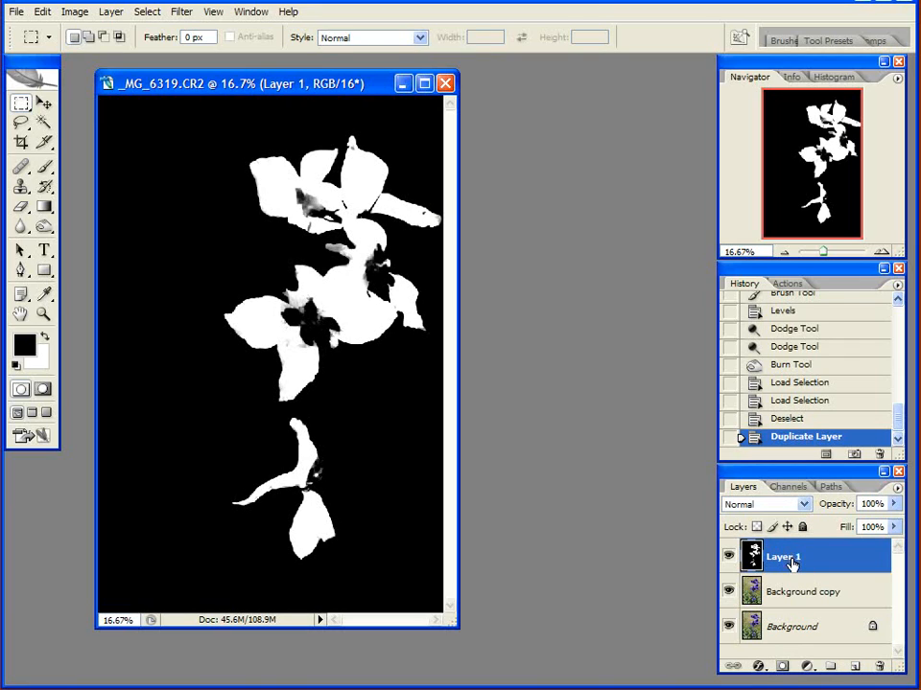
pyautogui.moveTo(791, 583)
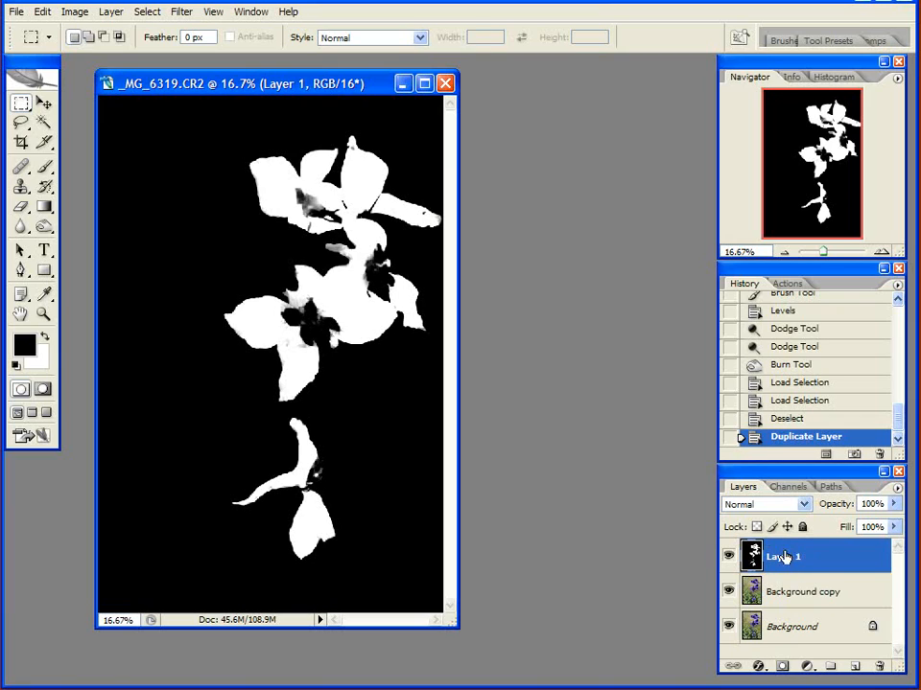
pyautogui.click(788, 487)
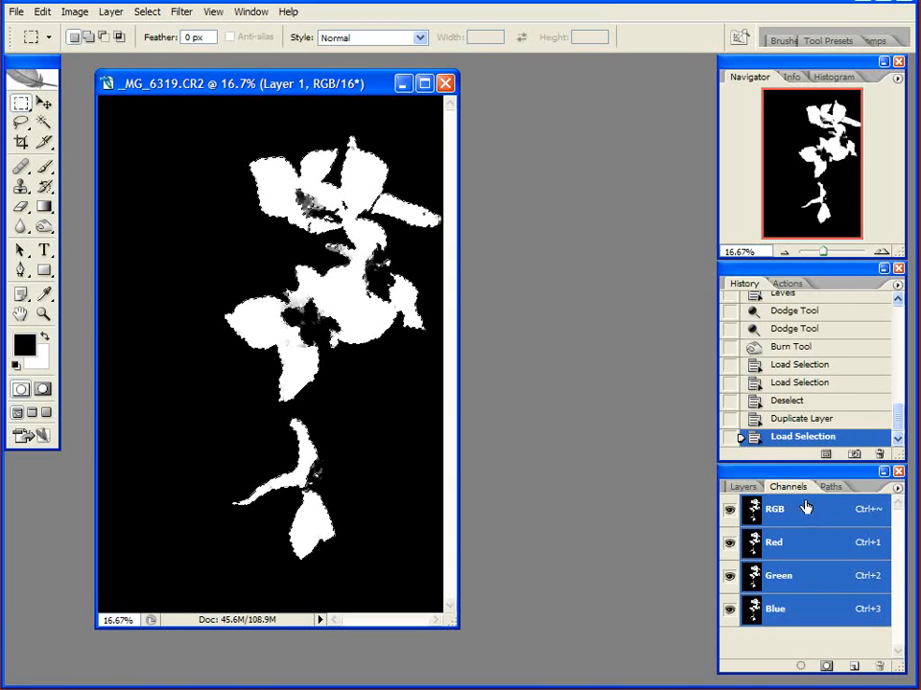
pyautogui.click(742, 487)
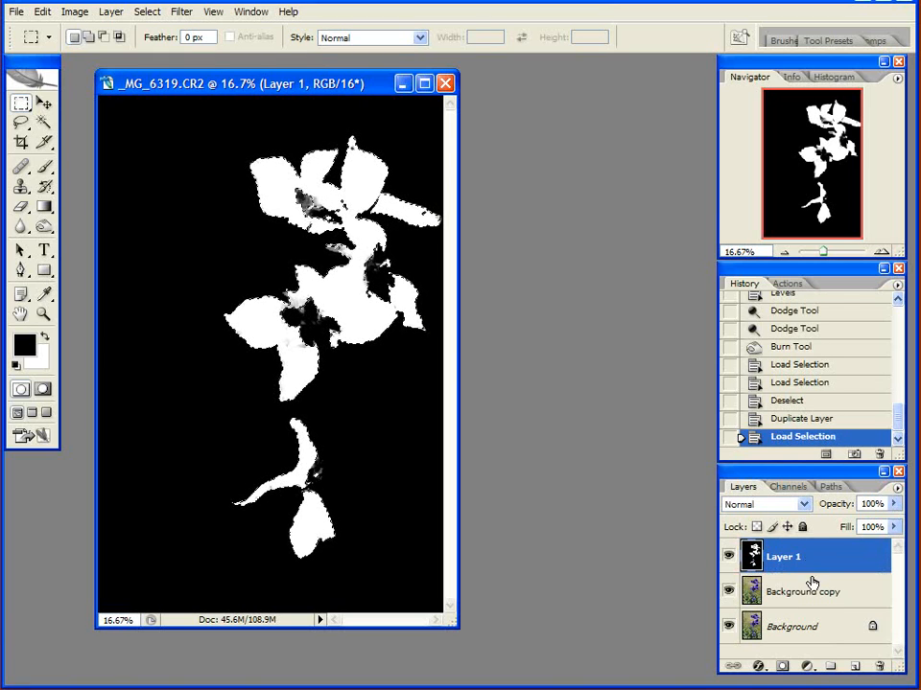
pyautogui.click(804, 594)
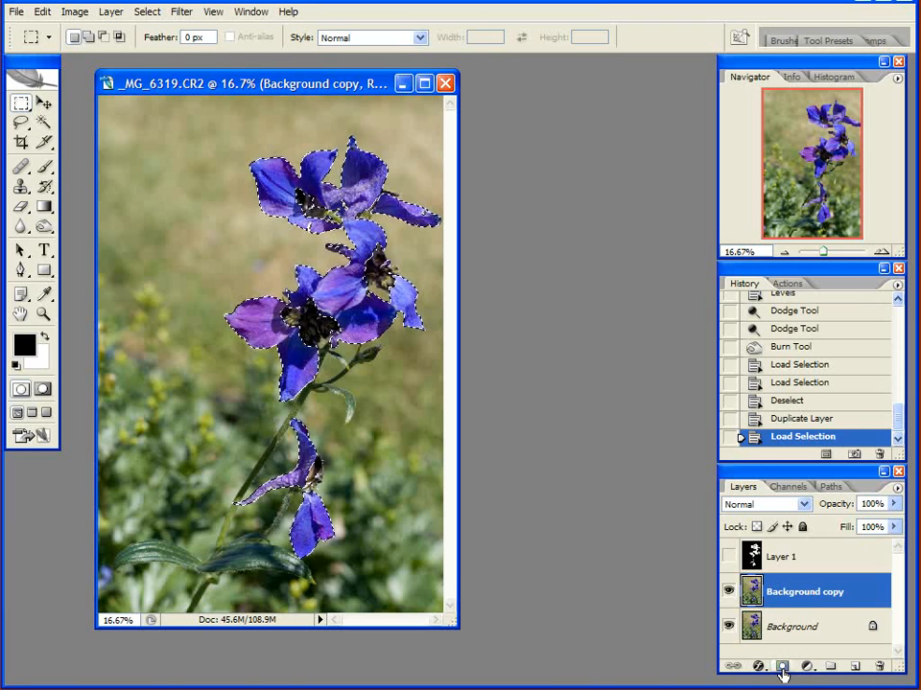
# Mask Background copy to the selected flowers, delete Layer 1 and bring up Hue/Saturation.
pyautogui.click(767, 667)
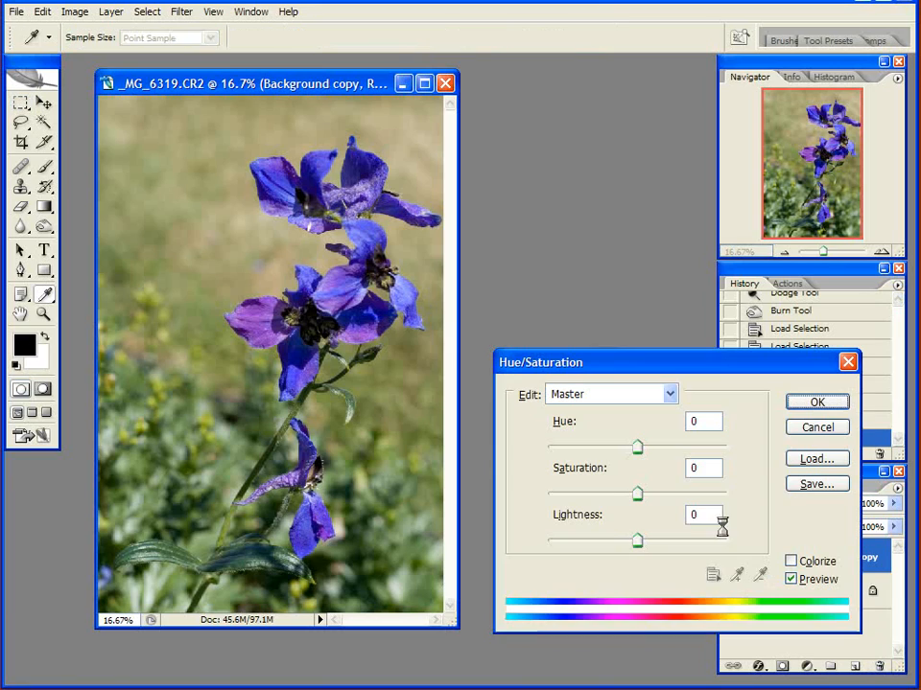
# Test the Saturation slider on the flowers and return it to neutral.
pyautogui.moveTo(675, 360); pyautogui.dragTo(630, 245)
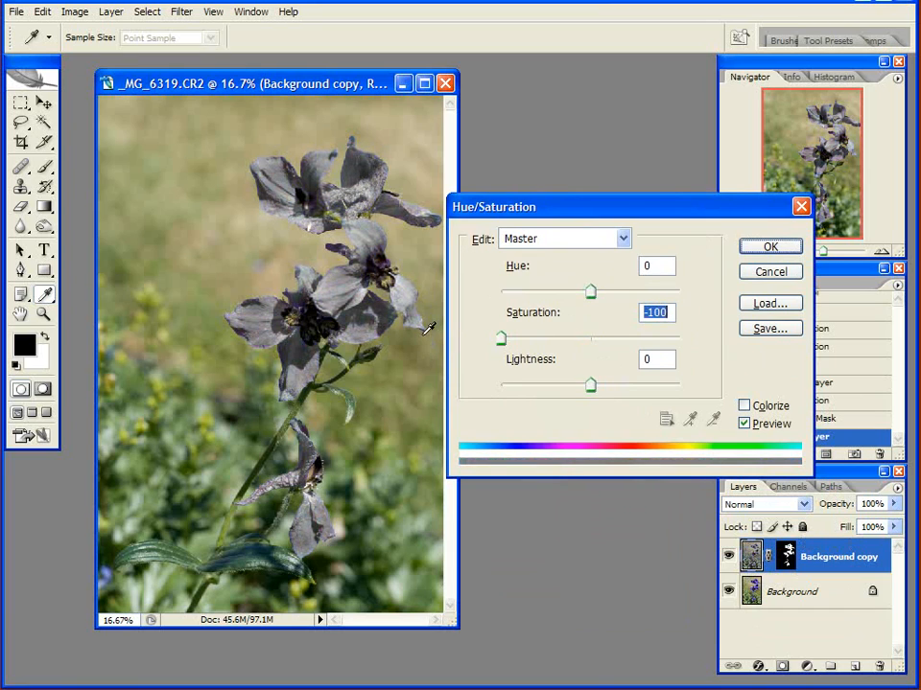
pyautogui.moveTo(501, 337); pyautogui.dragTo(616, 337)
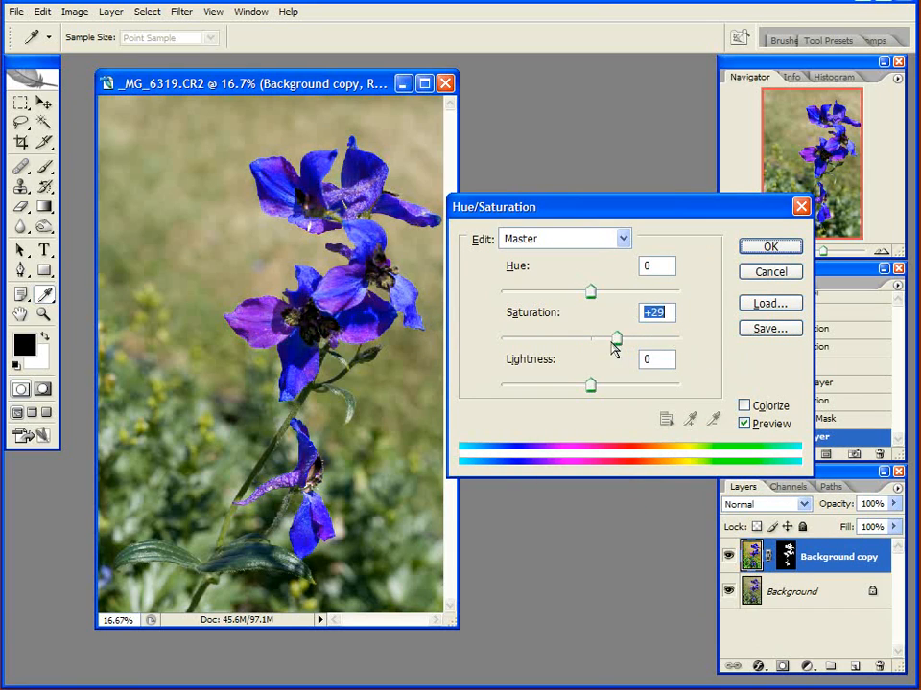
pyautogui.moveTo(618, 339); pyautogui.dragTo(591, 340)
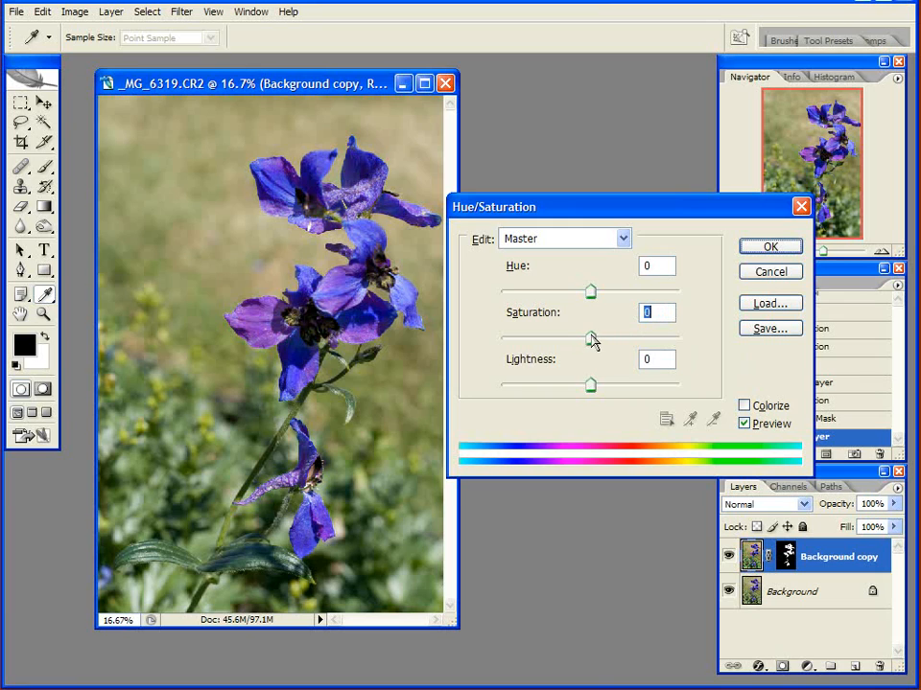
# Shift the flowers' Hue through blue, green and pink to about +101 red and apply it.
pyautogui.moveTo(590, 291); pyautogui.dragTo(560, 291)
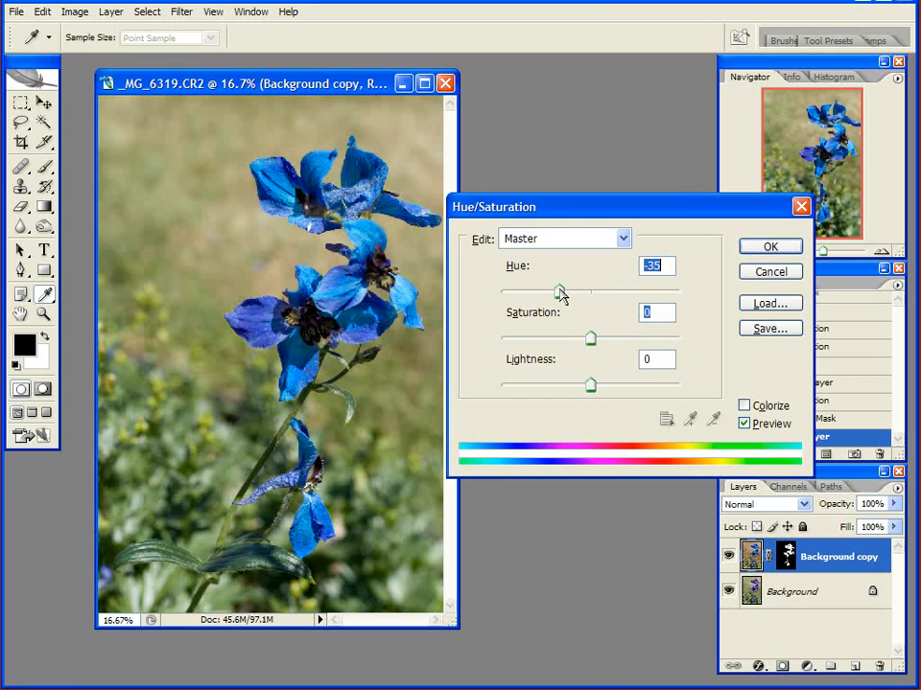
pyautogui.moveTo(560, 291); pyautogui.dragTo(518, 291)
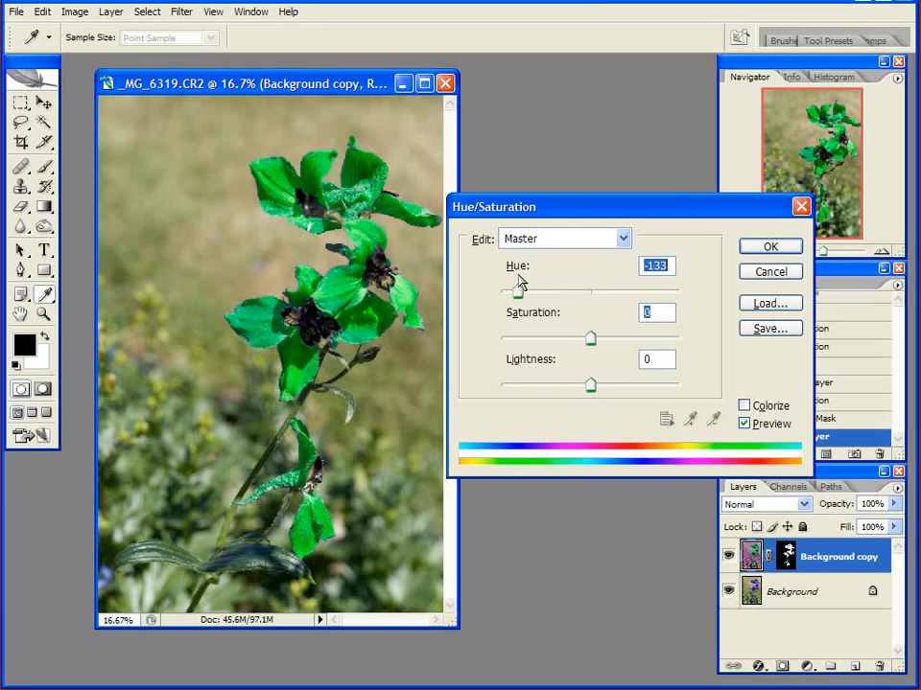
pyautogui.moveTo(516, 289); pyautogui.dragTo(642, 289)
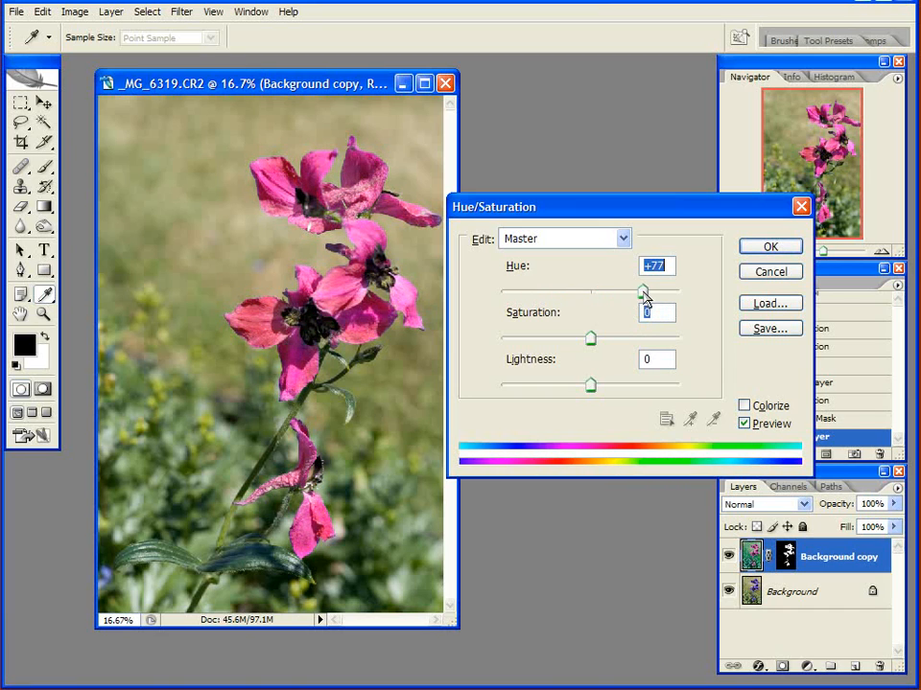
pyautogui.moveTo(644, 292); pyautogui.dragTo(656, 292)
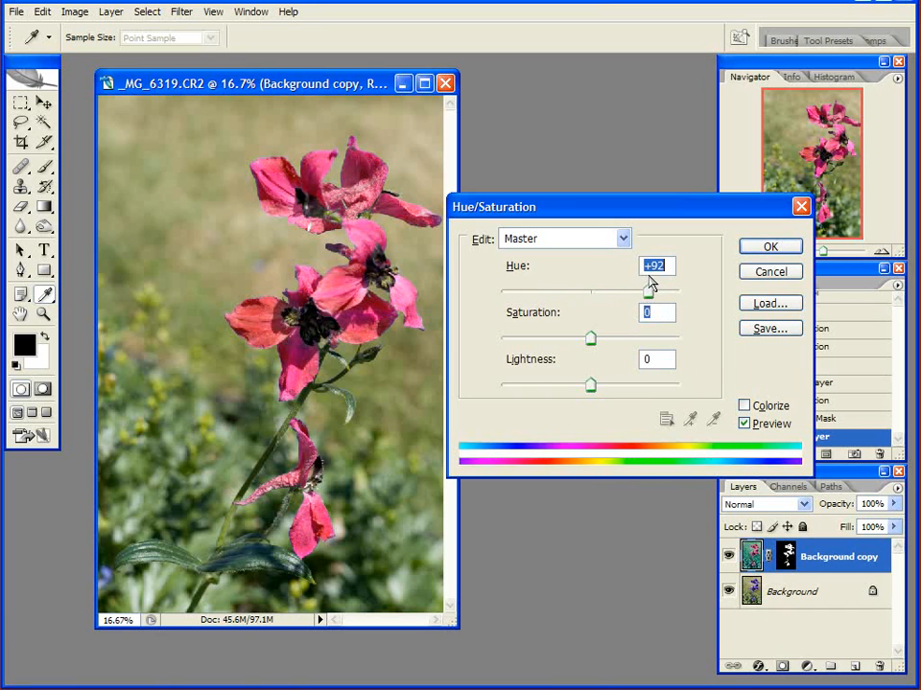
pyautogui.moveTo(650, 292); pyautogui.dragTo(652, 292)
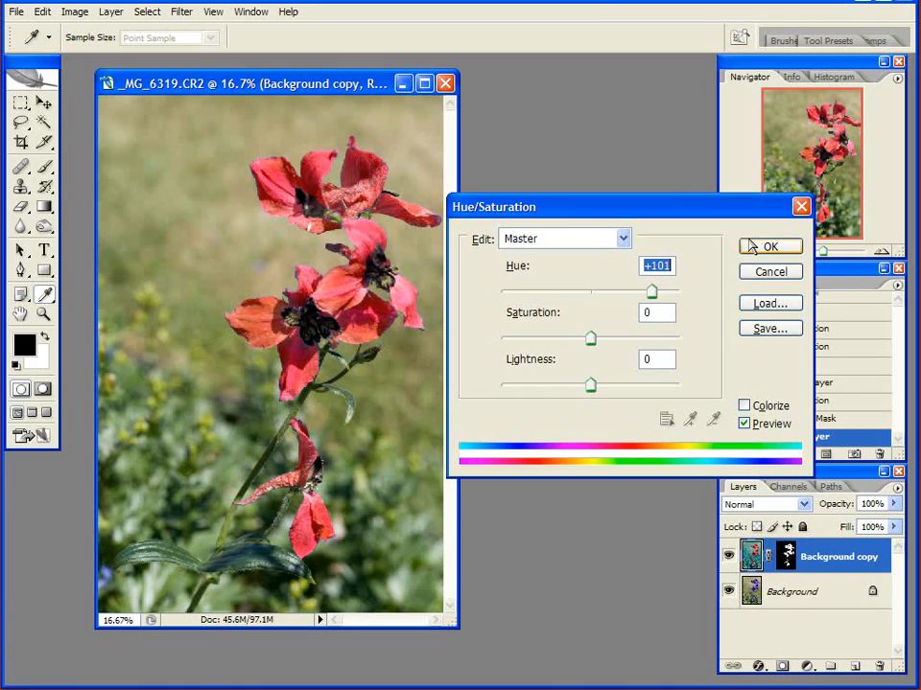
pyautogui.click(771, 245)
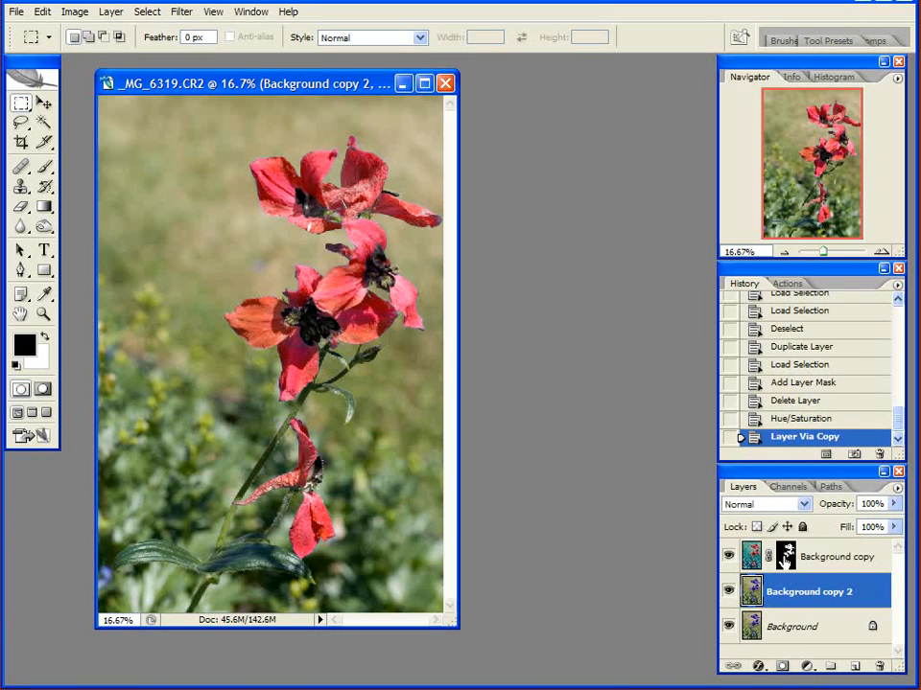
# Mask Background copy 2 with the inverted flower selection so only the grass is affected, ready for Hue/Saturation.
pyautogui.click(837, 556)
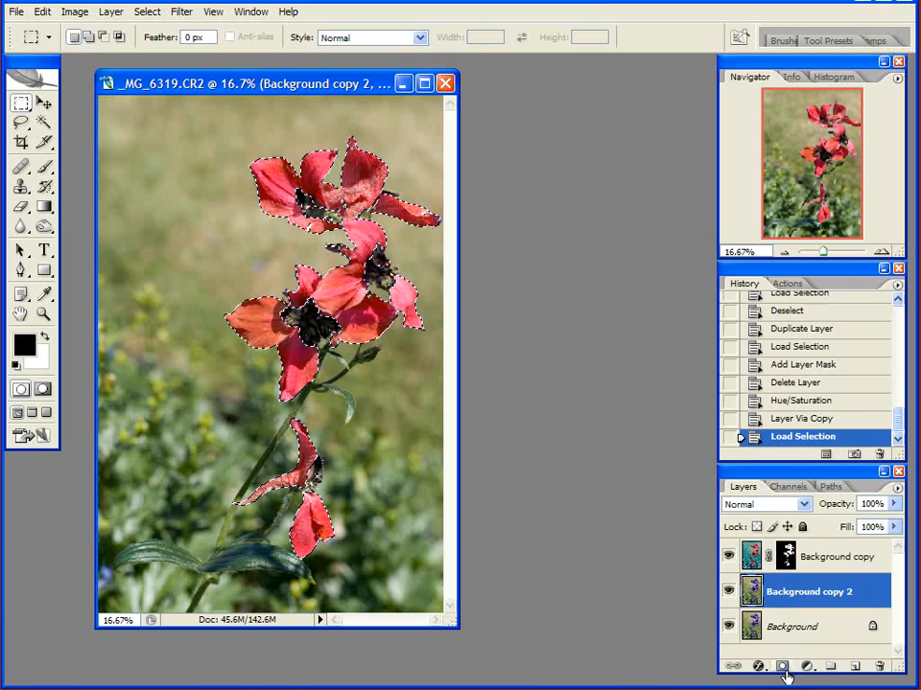
pyautogui.click(771, 667)
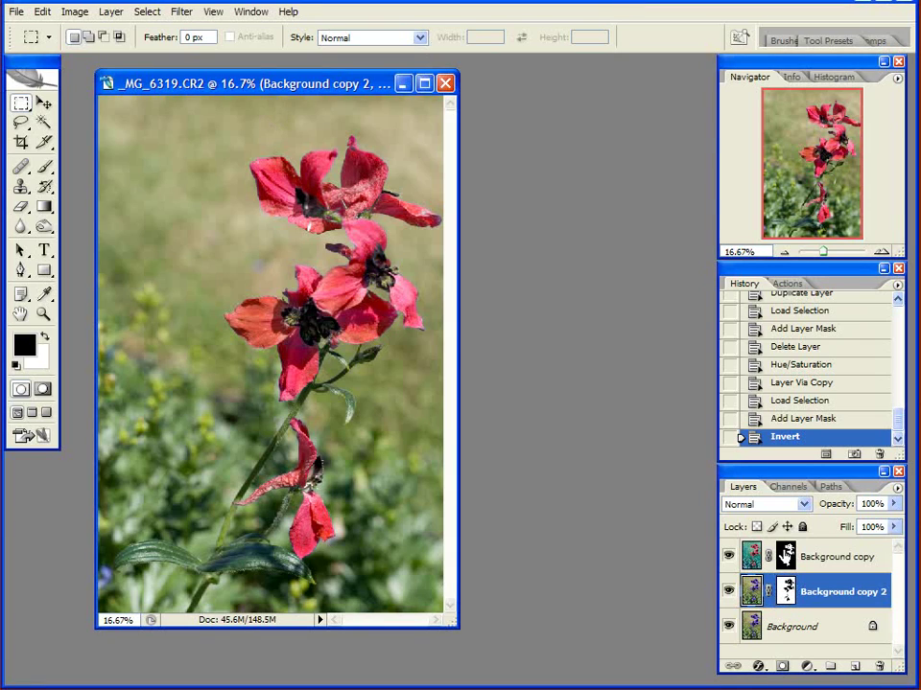
pyautogui.click(786, 598)
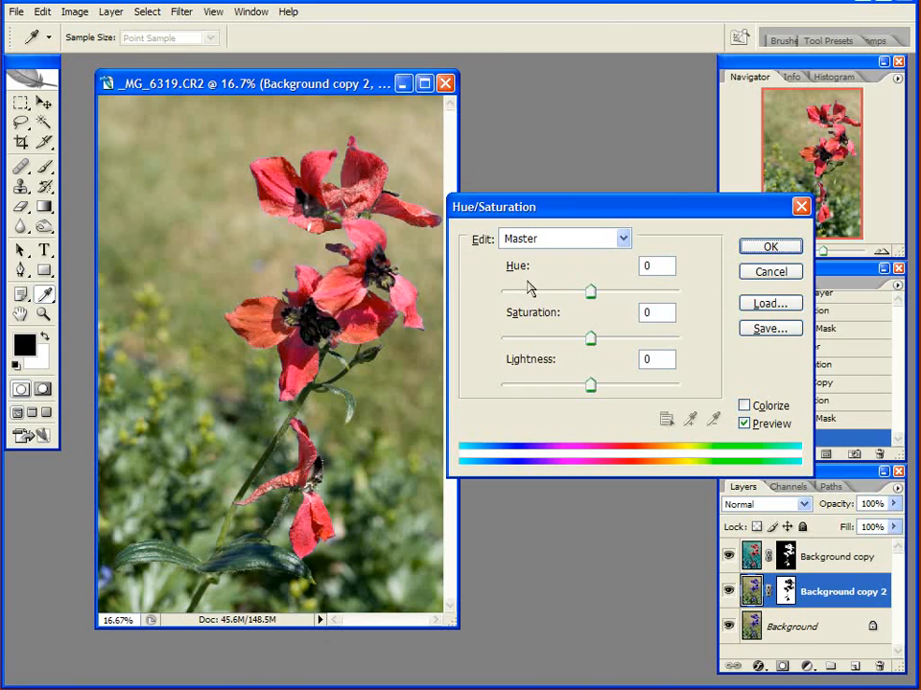
# Boost Saturation to about +63 and apply it, turning the grass vivid yellow-green.
pyautogui.moveTo(591, 291); pyautogui.dragTo(497, 291)
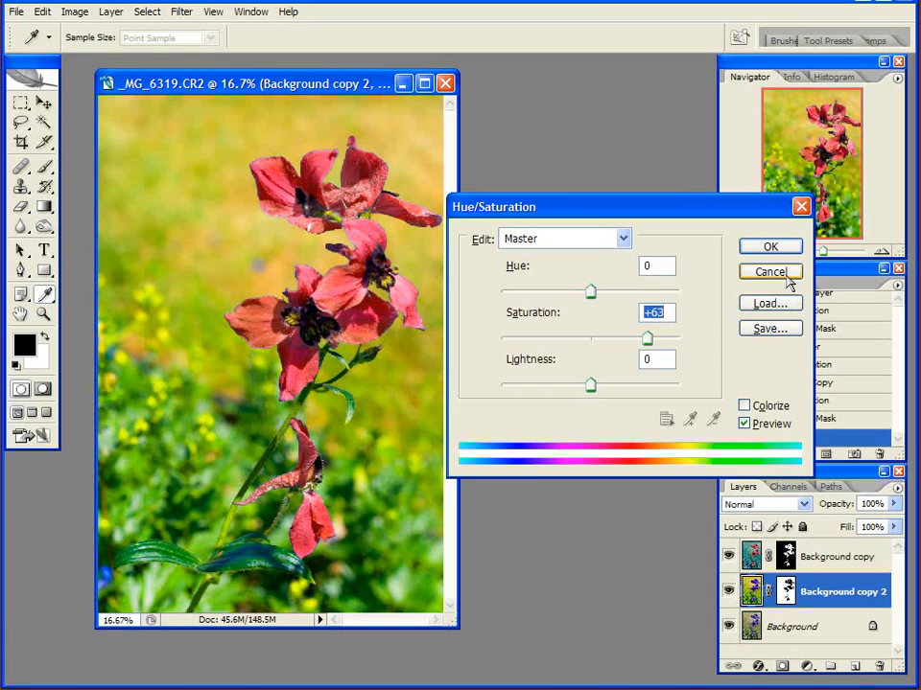
pyautogui.click(767, 245)
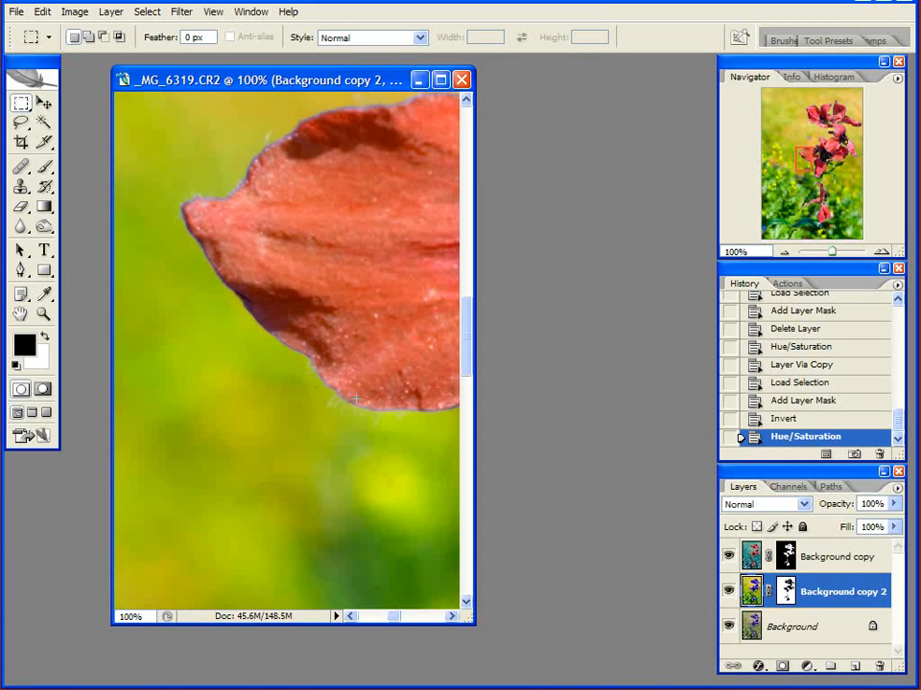
pyautogui.moveTo(354, 397); pyautogui.dragTo(328, 238)
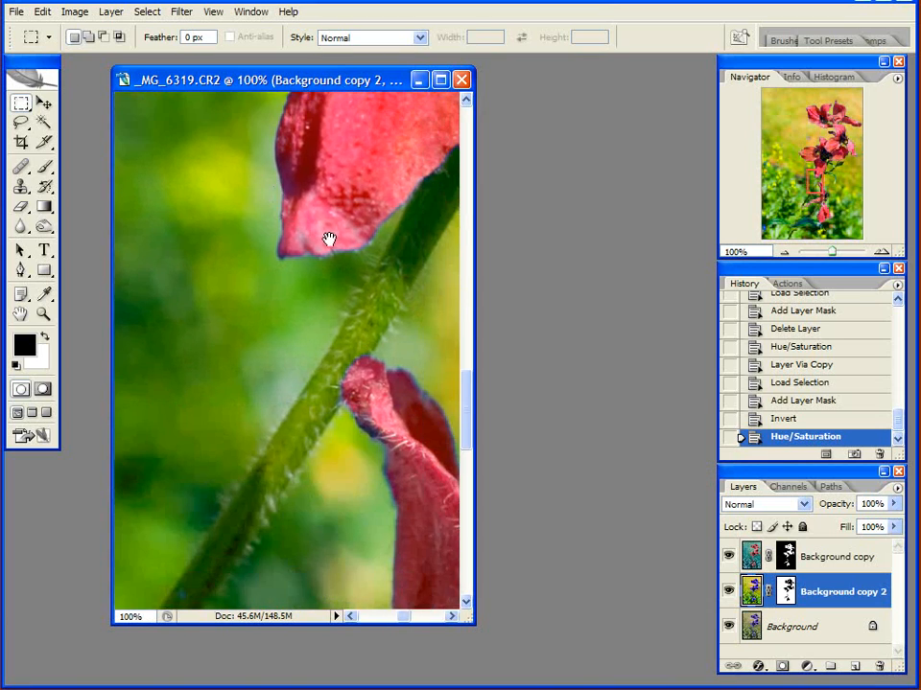